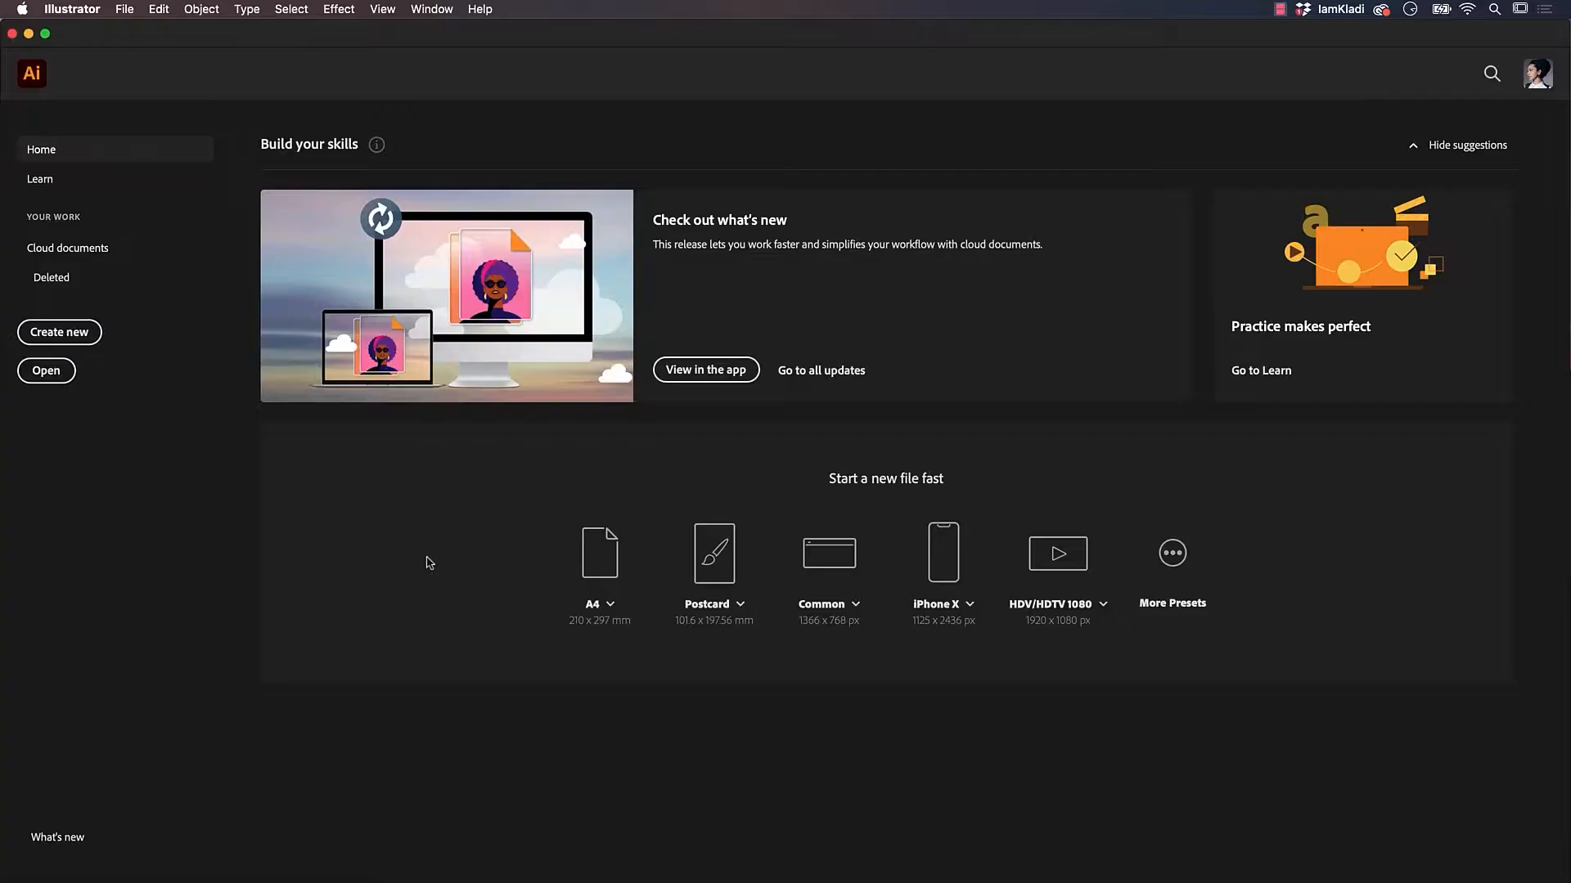
mouse_move(78, 346)
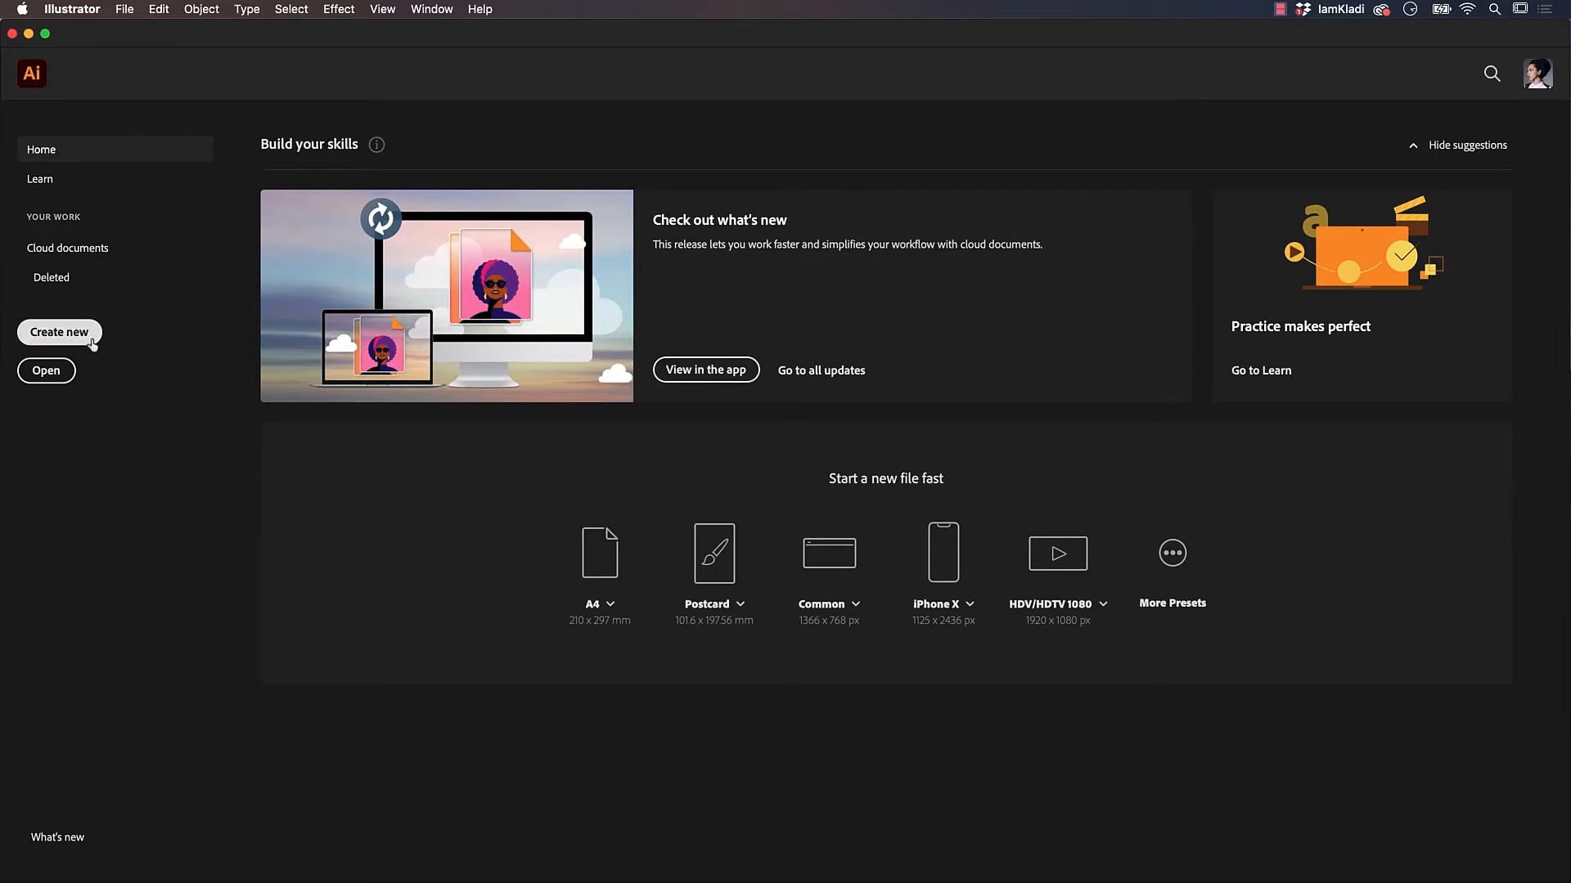
Step: Create a new A3 document named 'T-Shirt Slogan' from the Art & Illustration presets
click(59, 332)
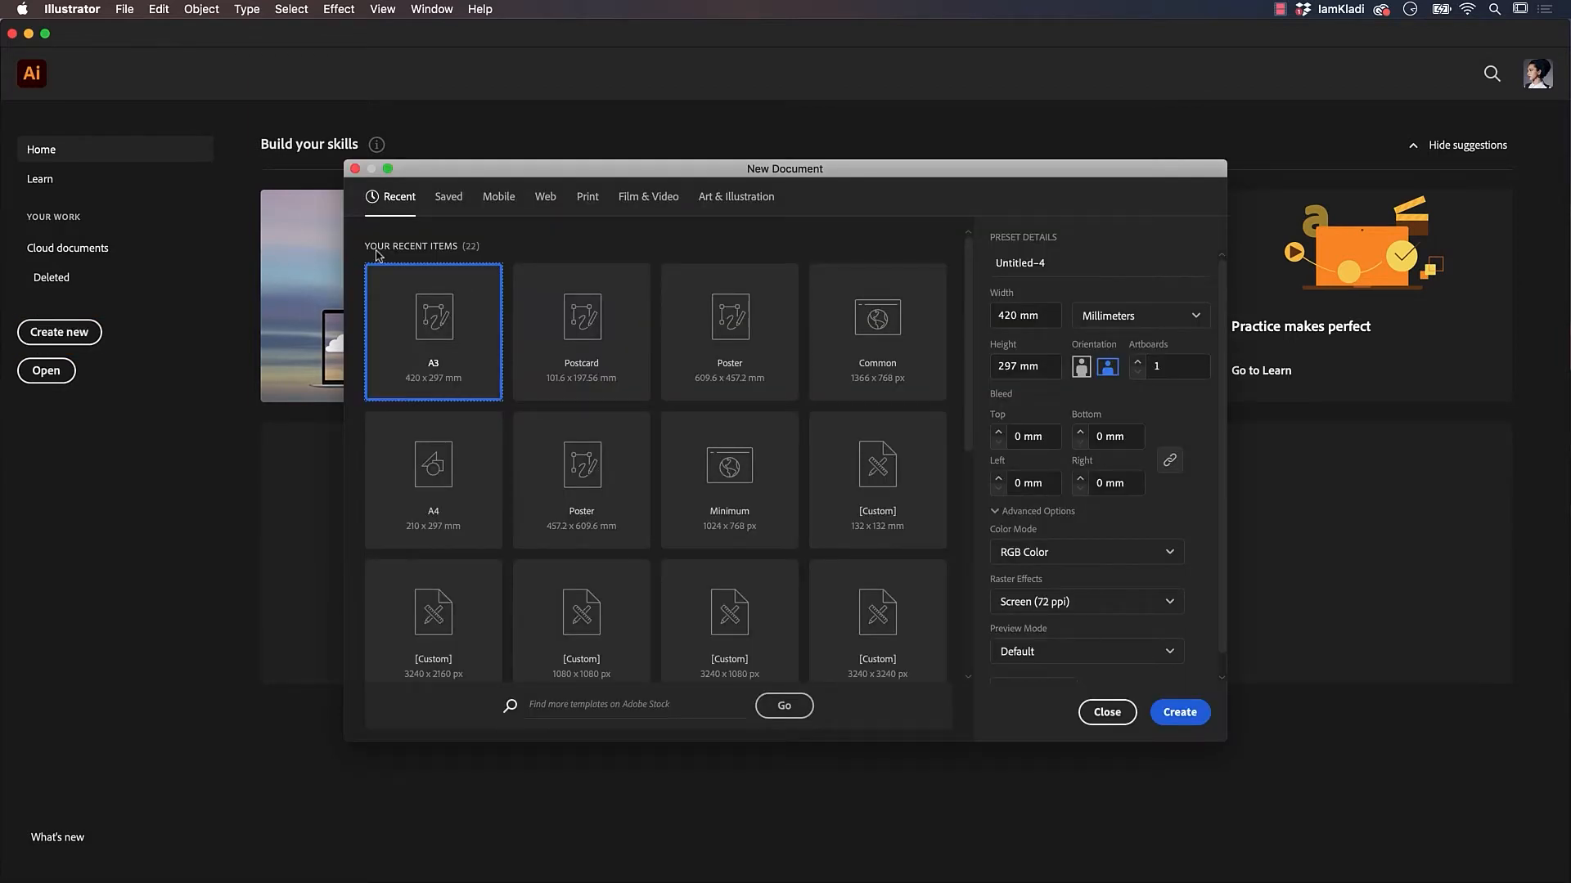
click(737, 196)
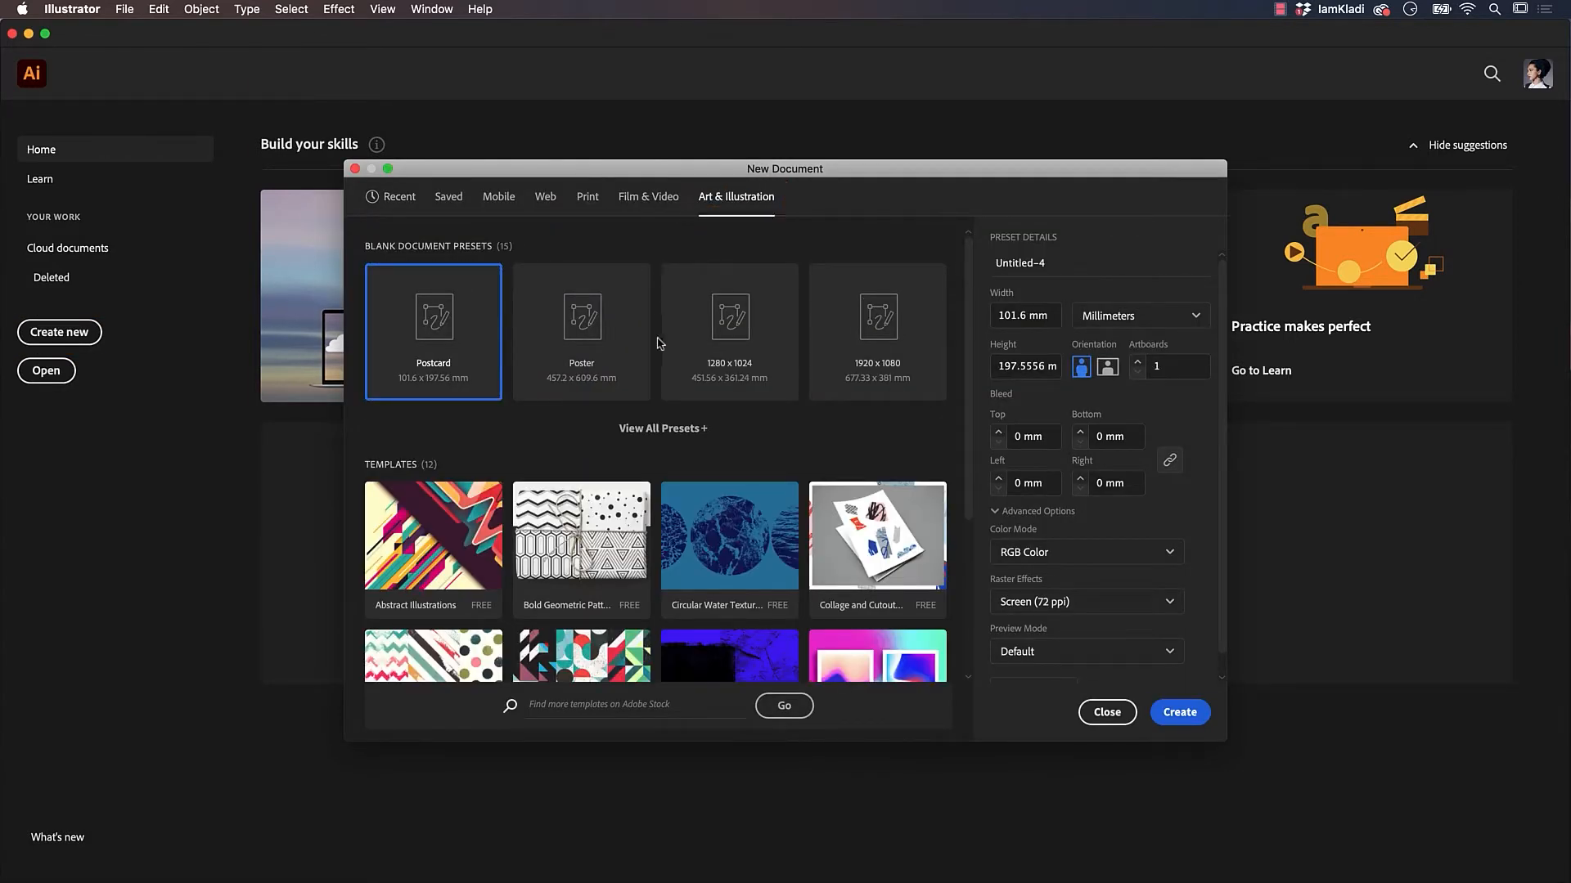
click(663, 429)
text(T-Shirt Slogan)
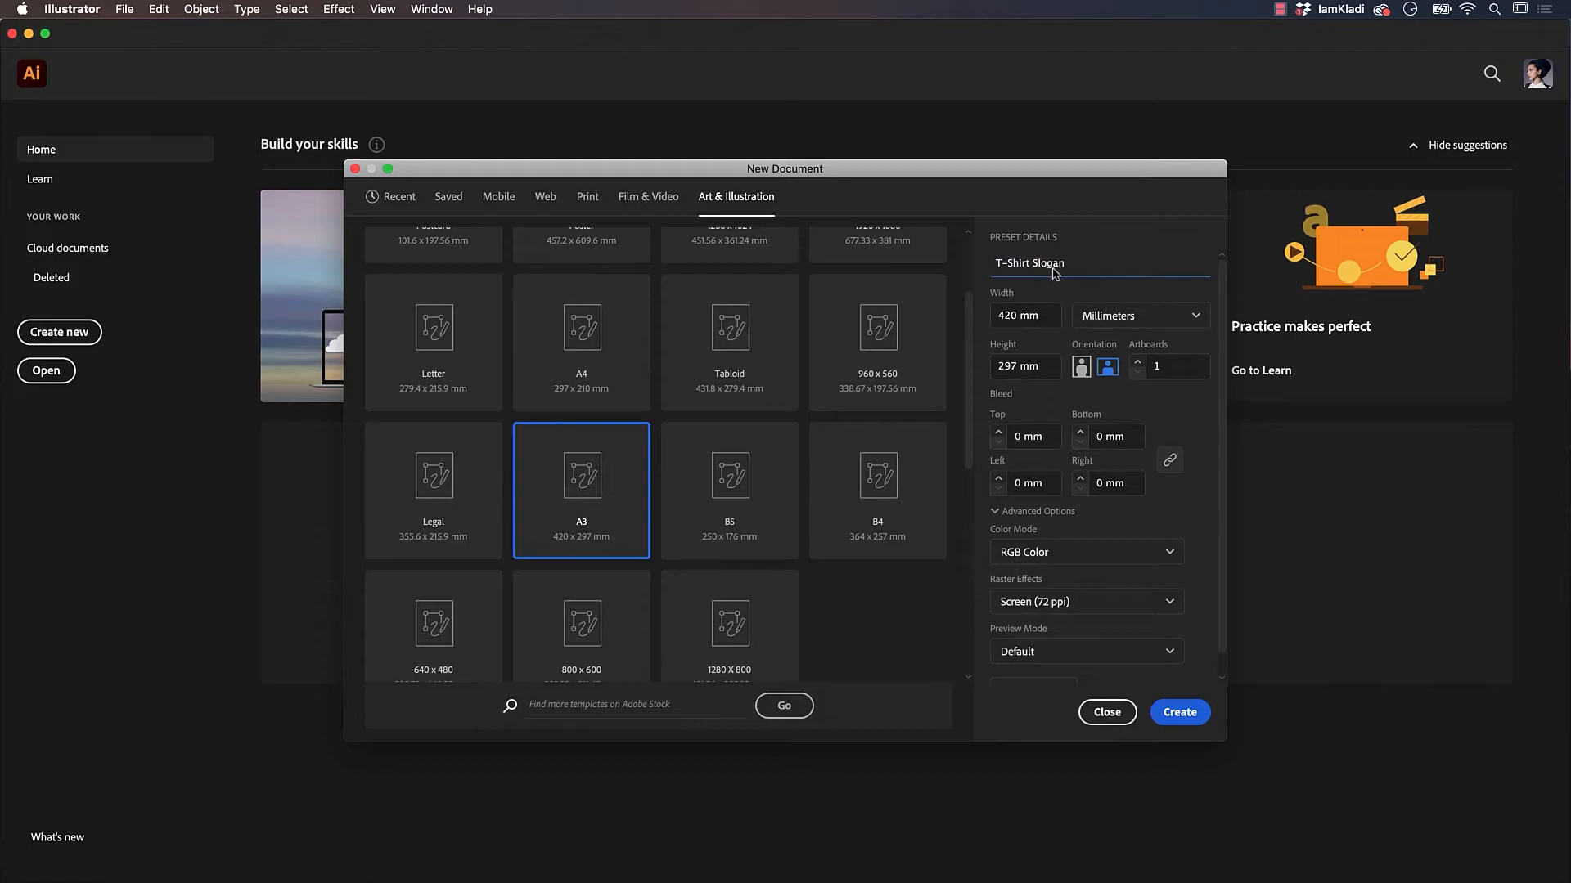
click(1106, 713)
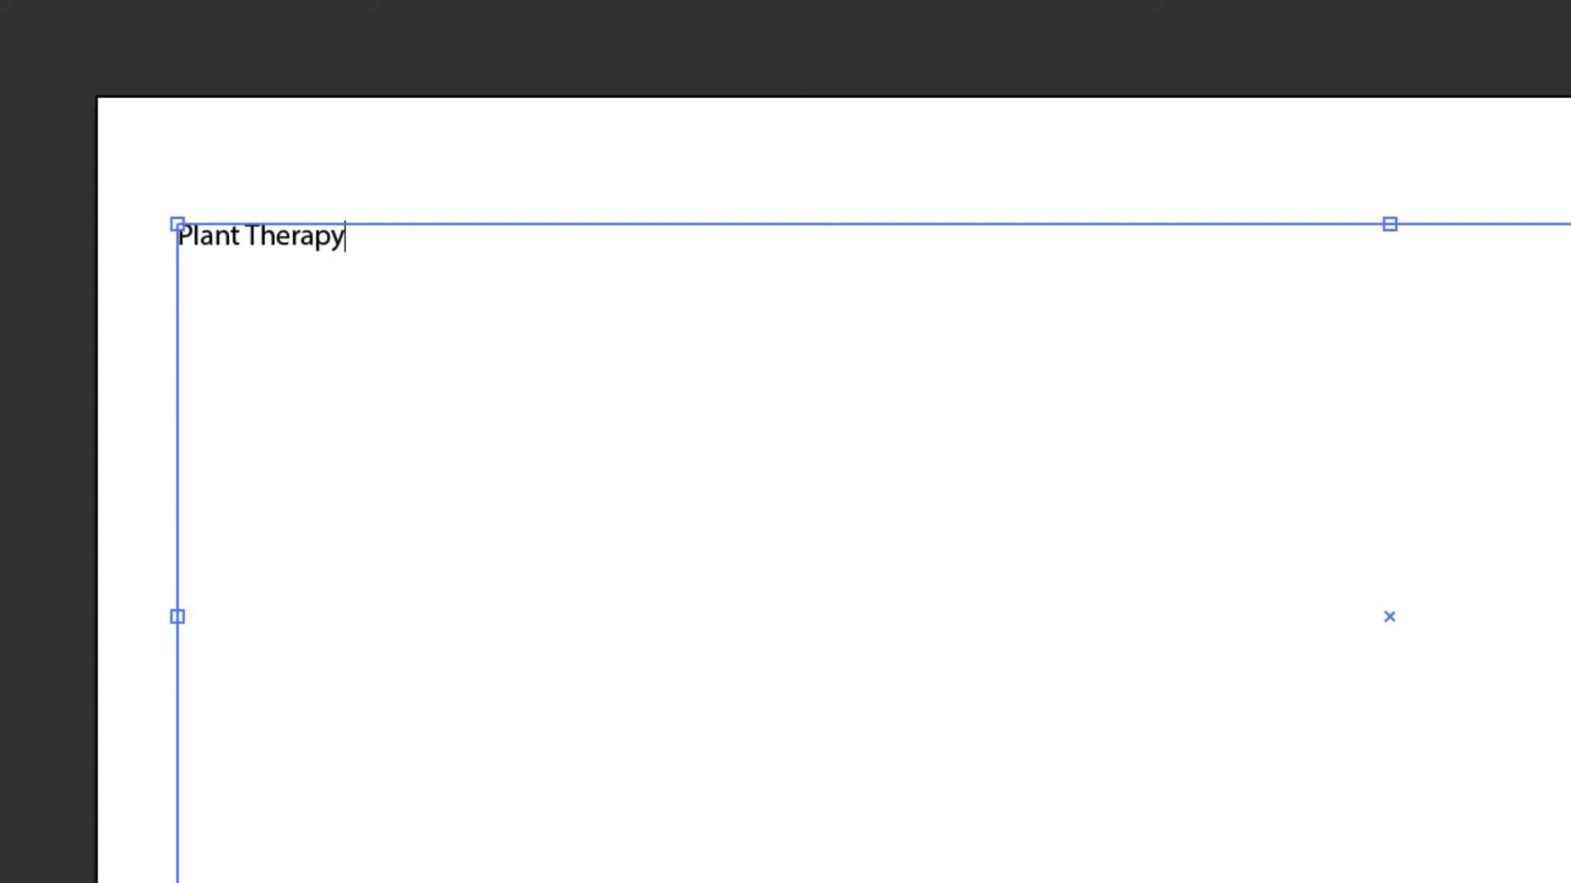
Step: Select all of the typed 'Plant Therapy' text in the frame
key(ctrl+a)
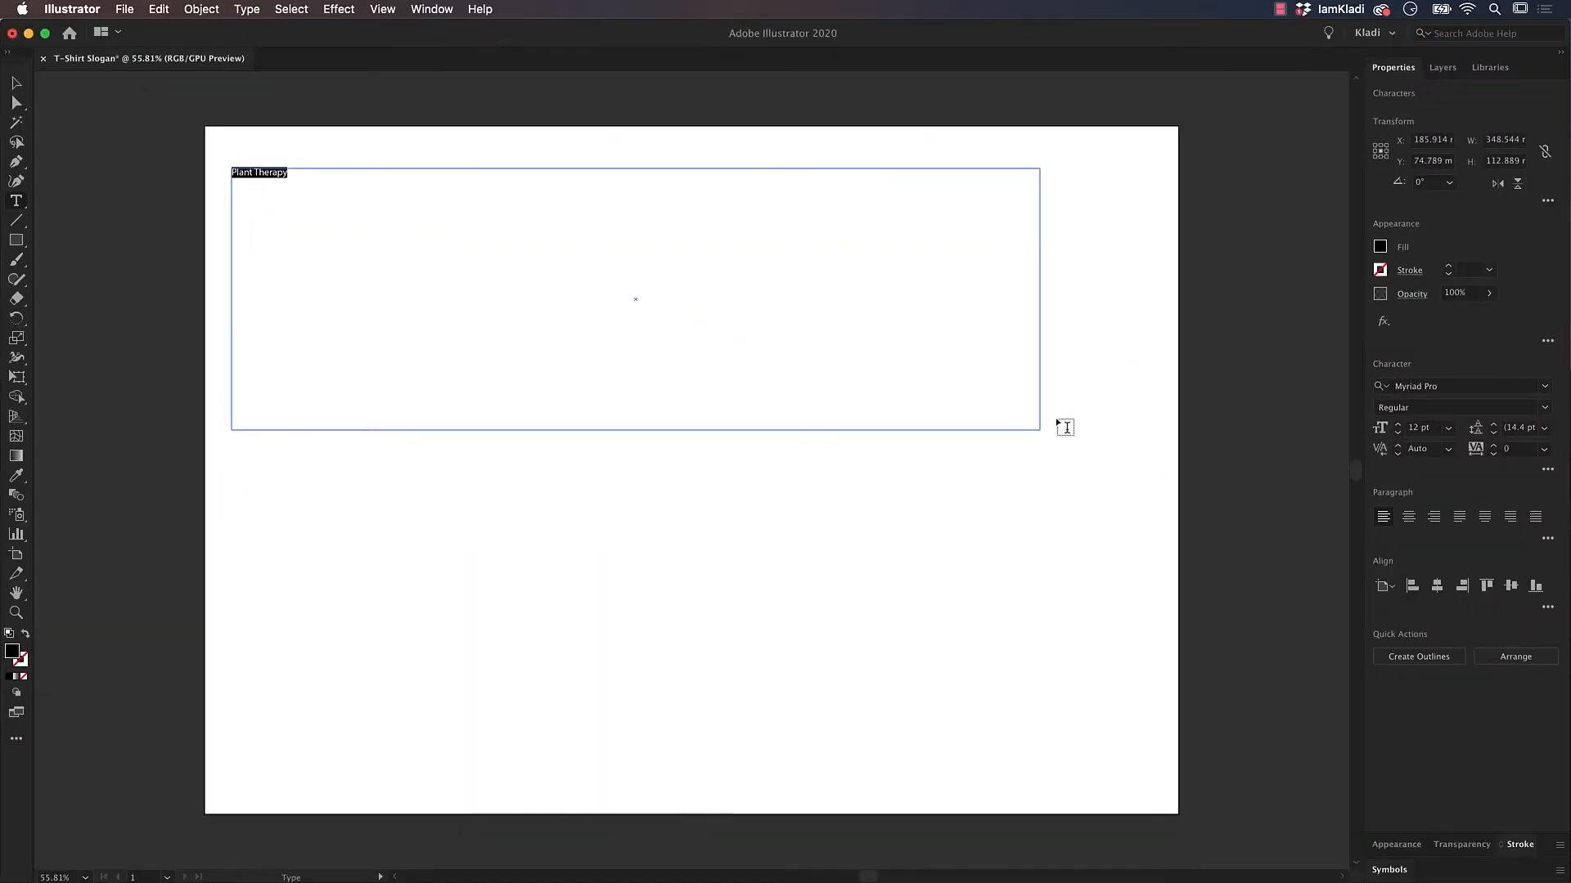
Step: Apply the Pika Ultra Script Regular font to 'Plant Therapy' and browse more Adobe Fonts
click(1544, 386)
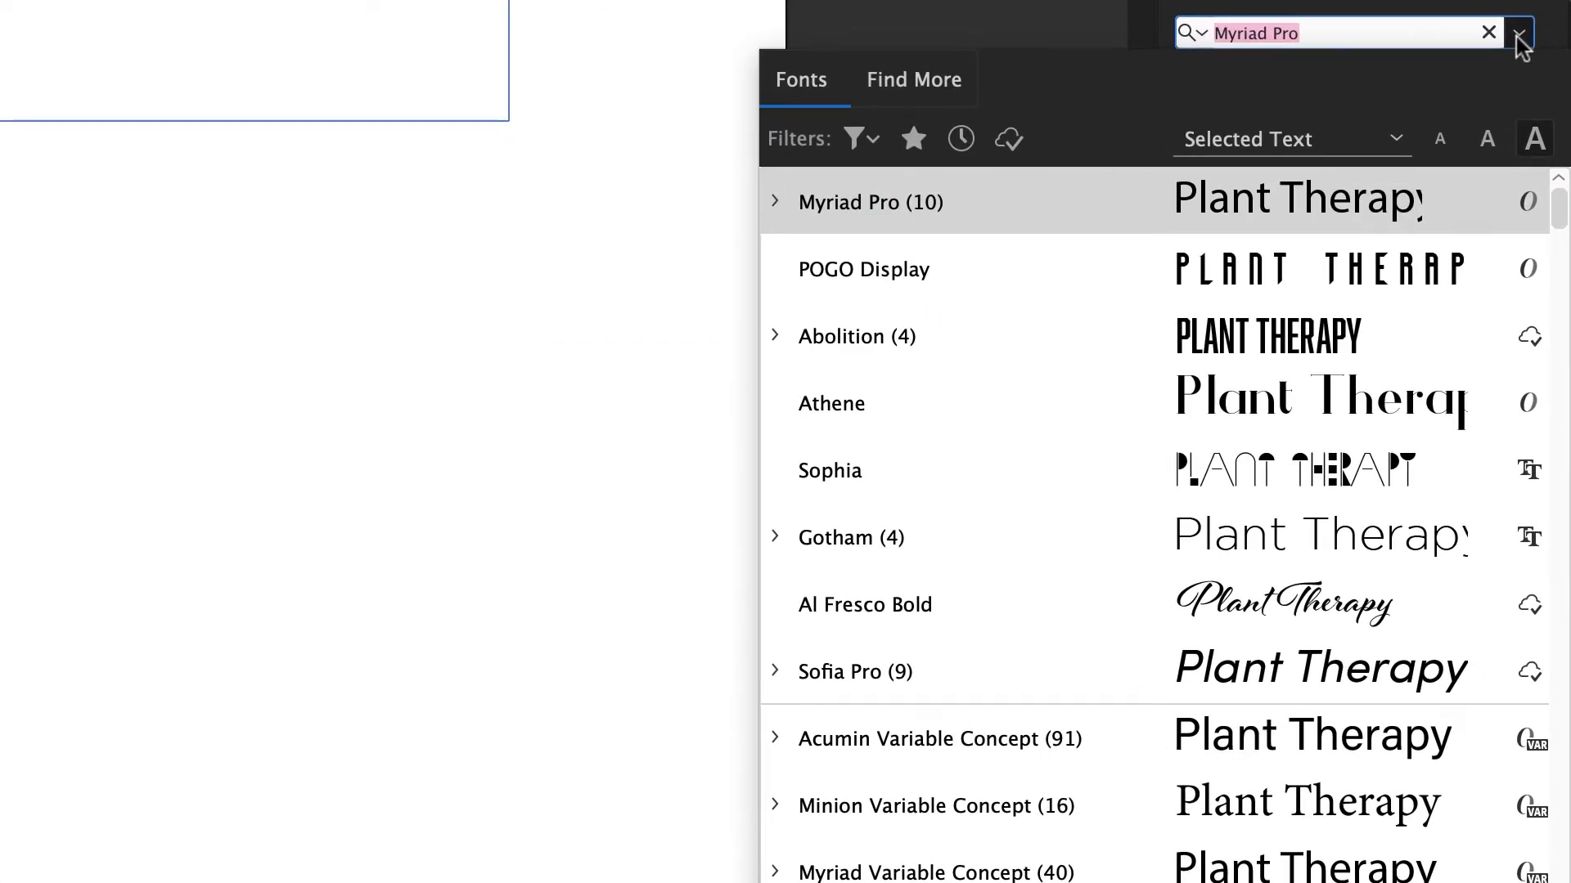
text(pik)
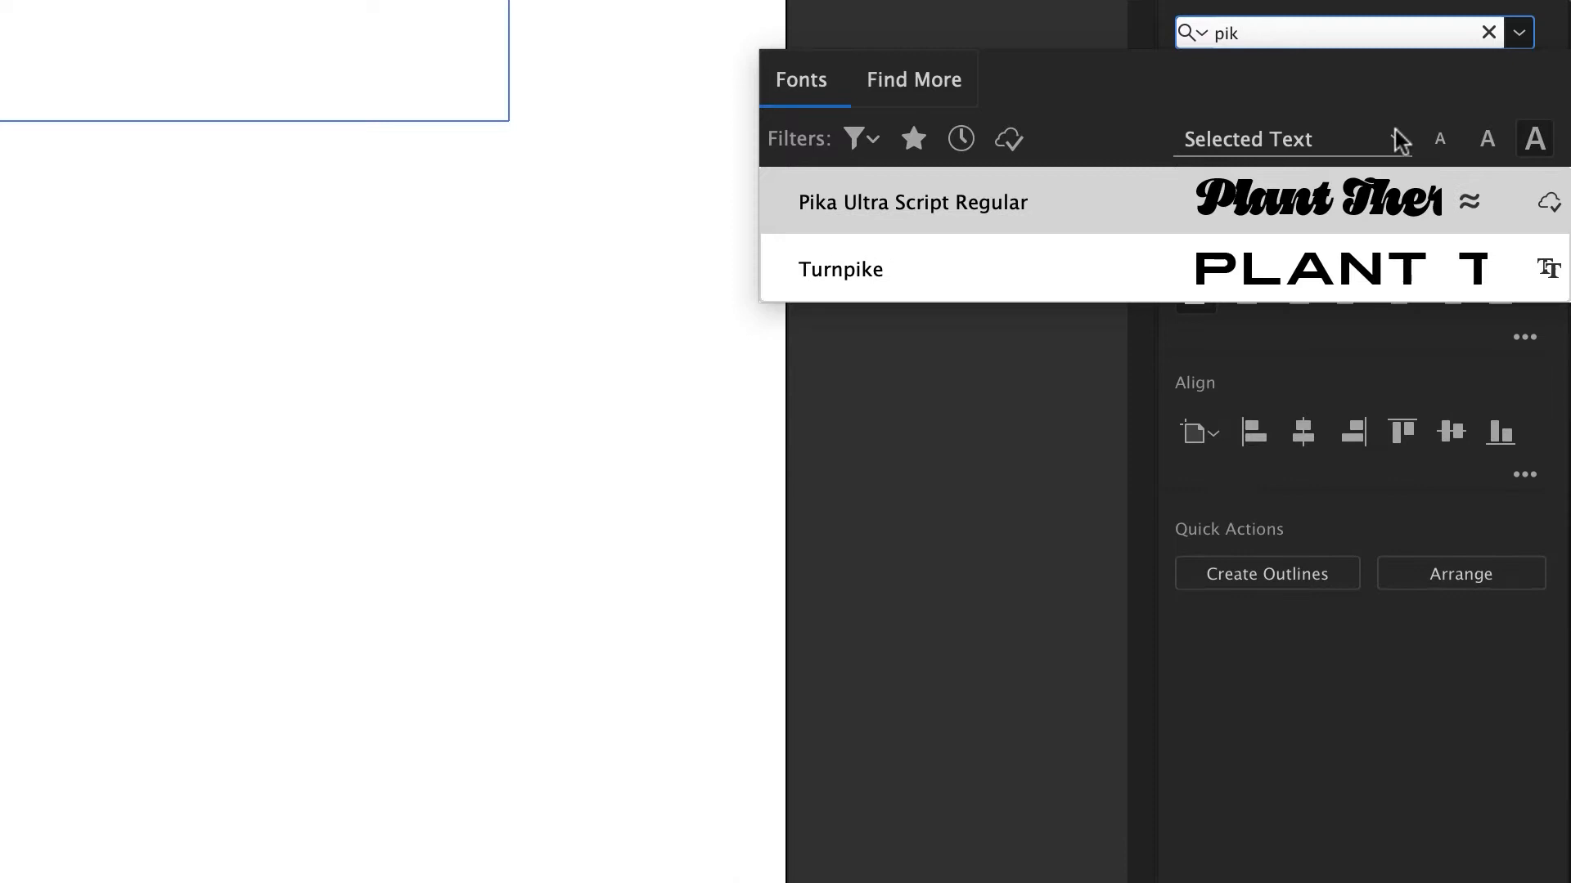
click(912, 203)
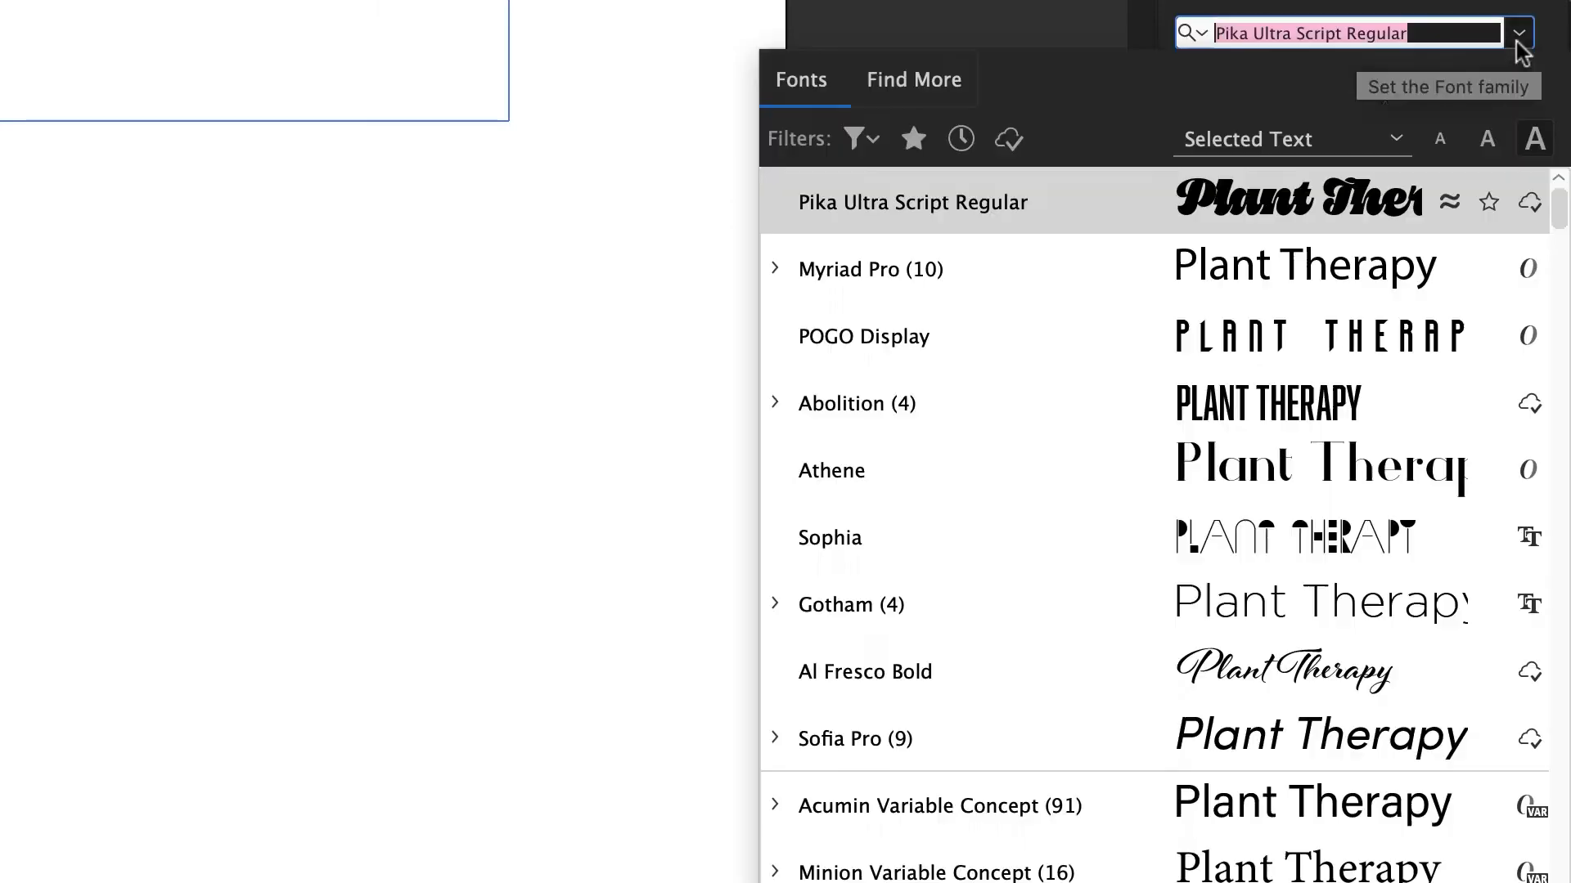
click(913, 78)
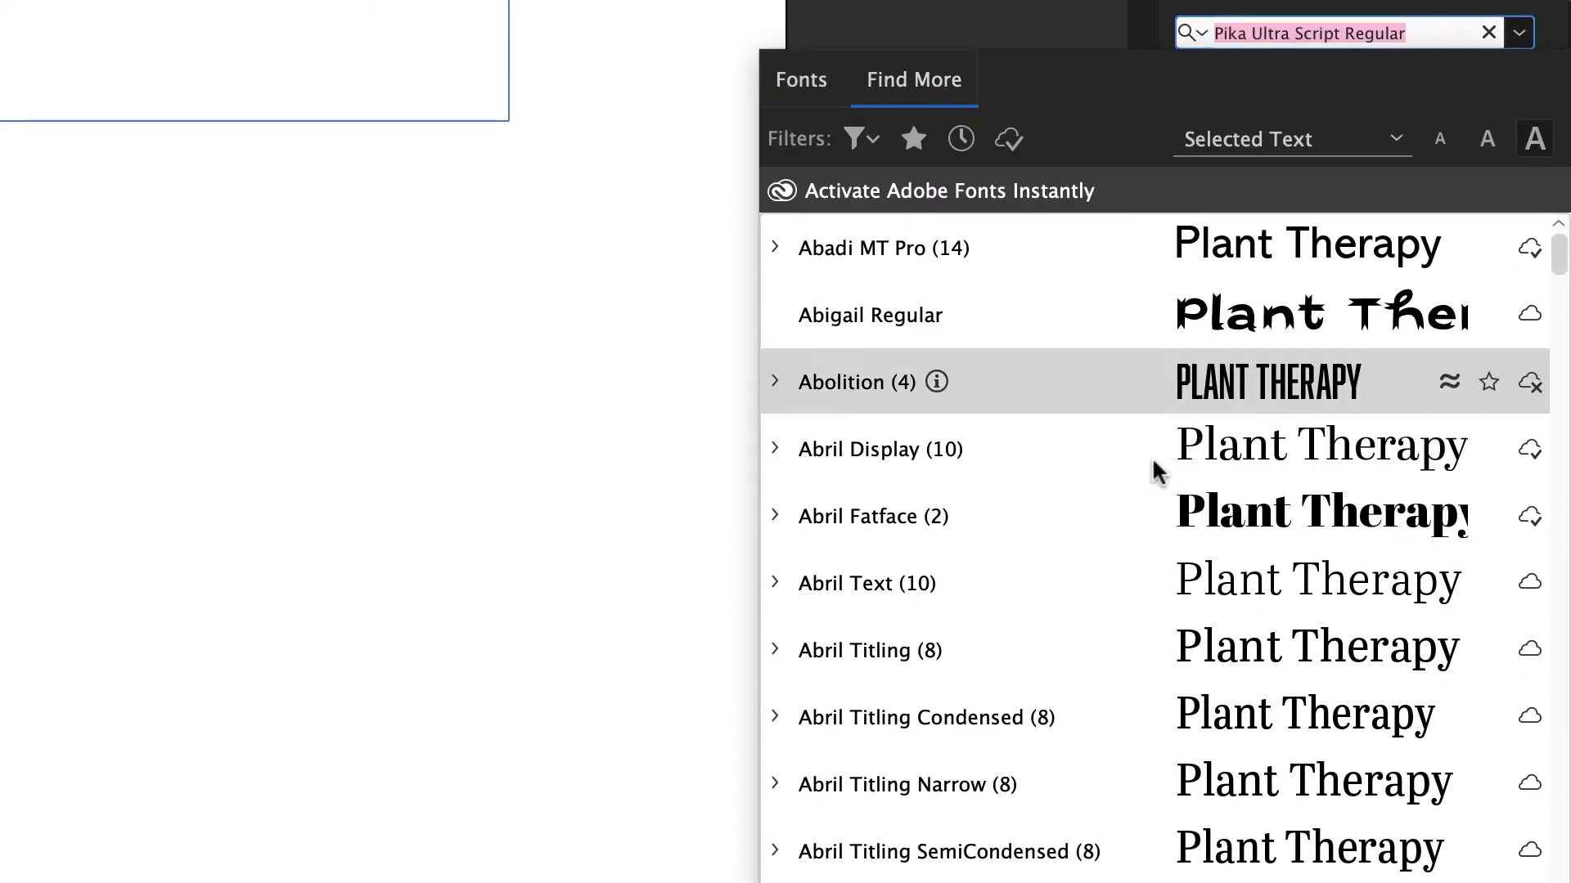
scroll(down, 3)
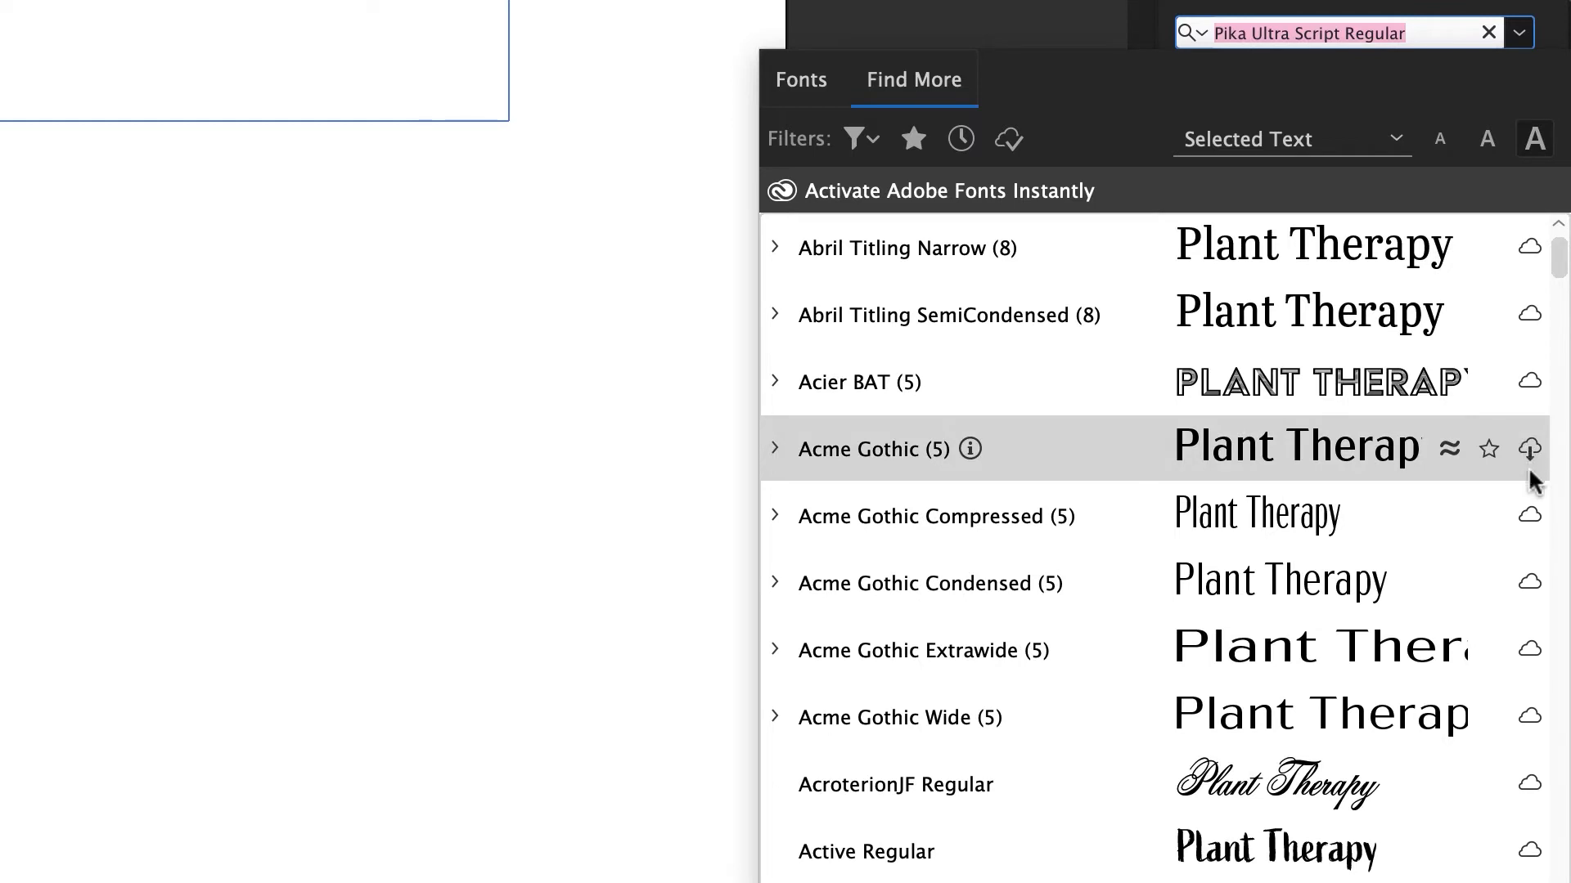
mouse_move(1523, 203)
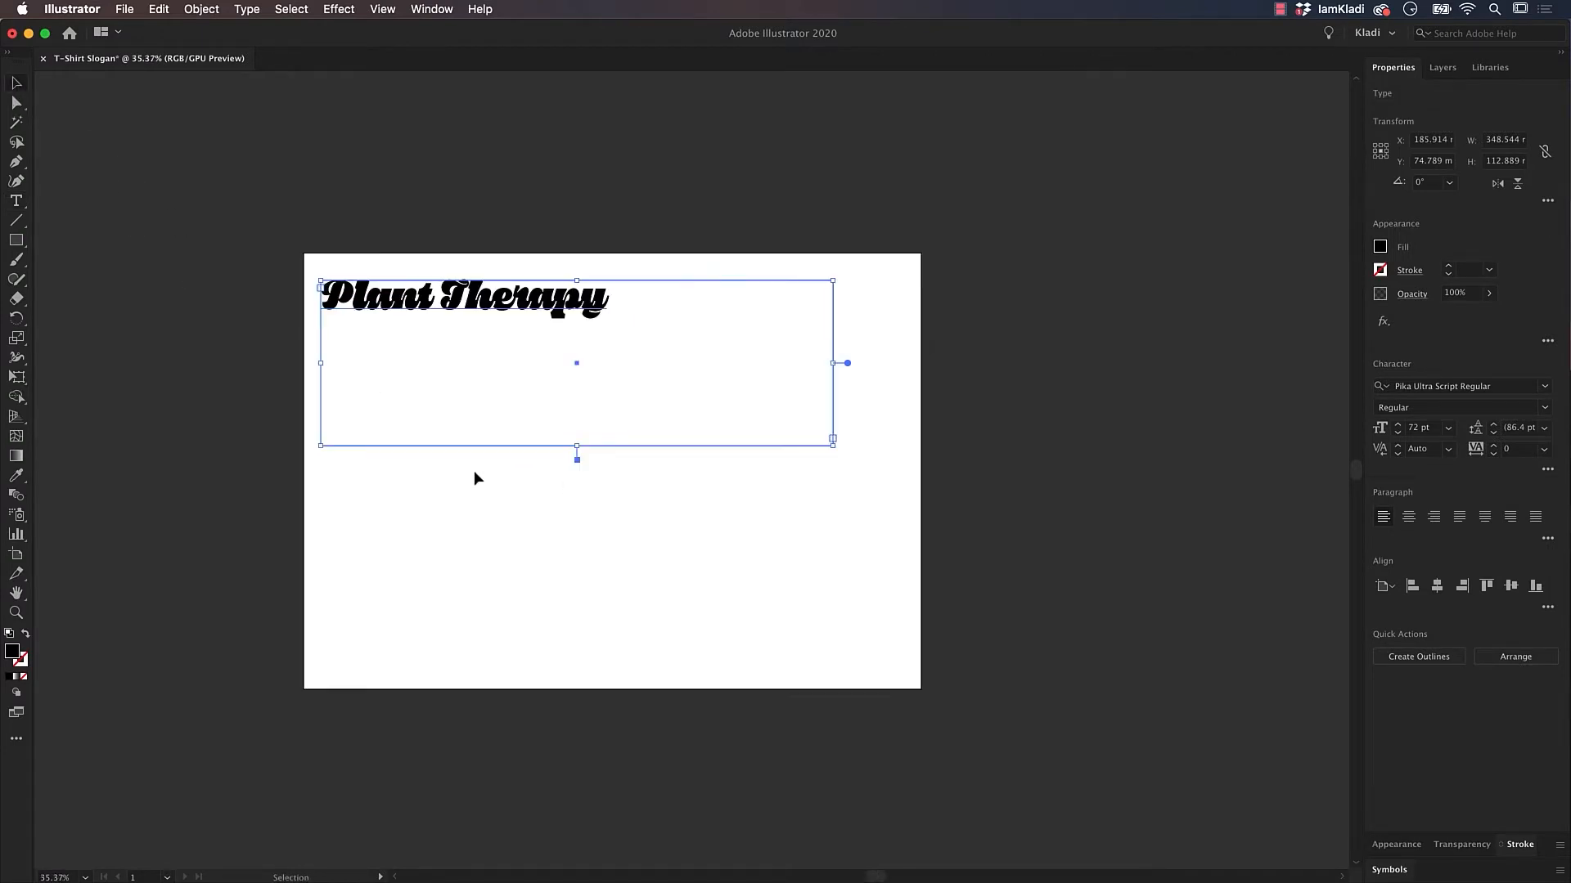
Step: Duplicate the 'Plant Therapy' text toward the bottom of the page as the outlining copy
drag(462, 297, 531, 669)
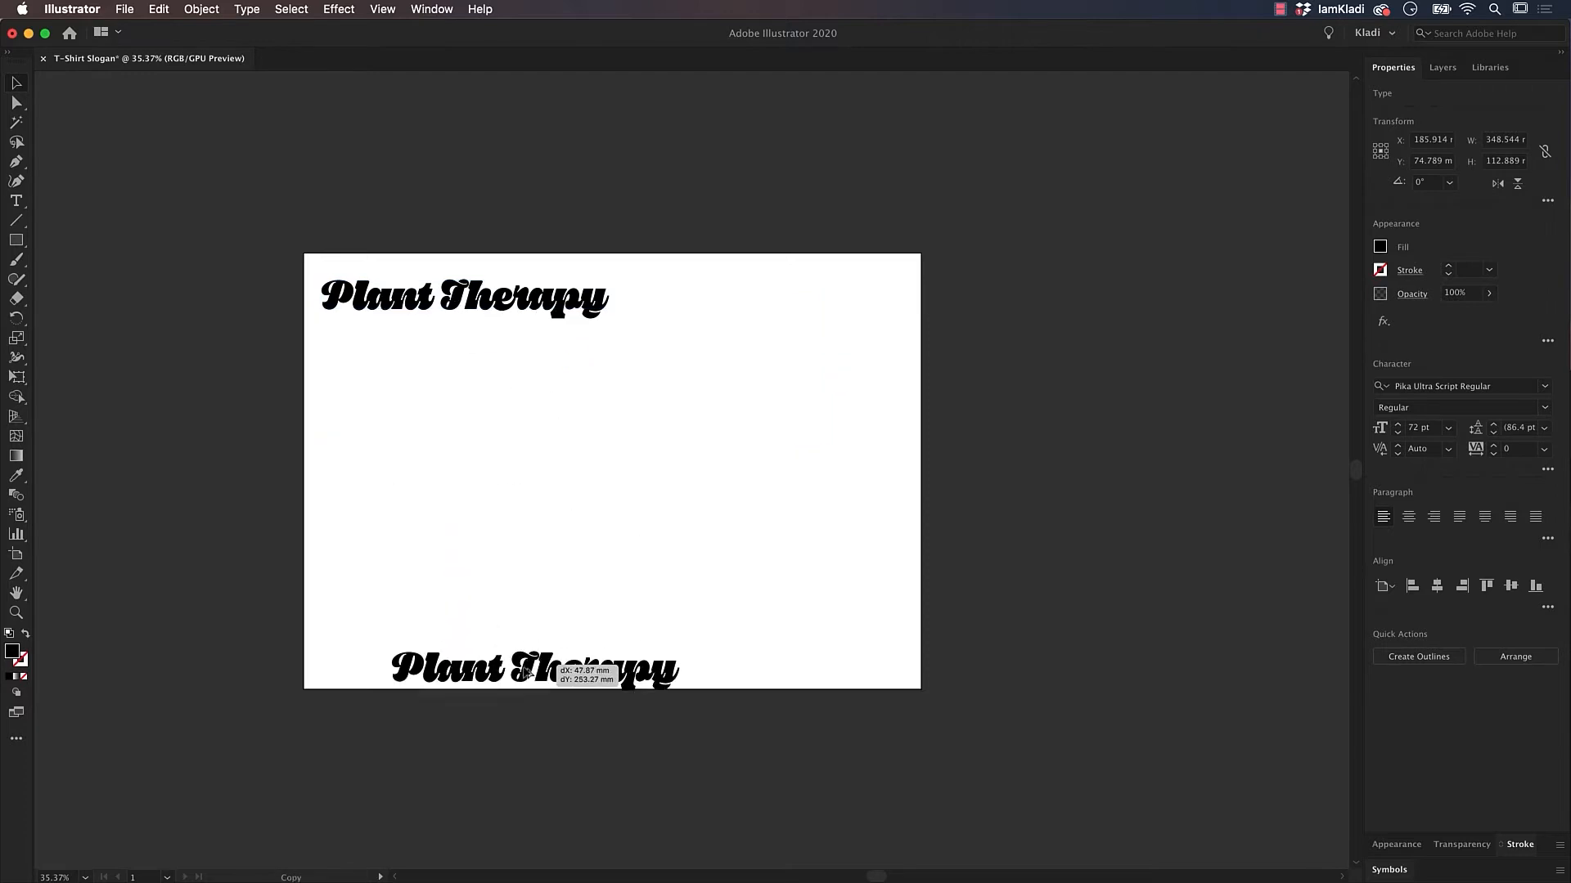
drag(530, 669, 491, 741)
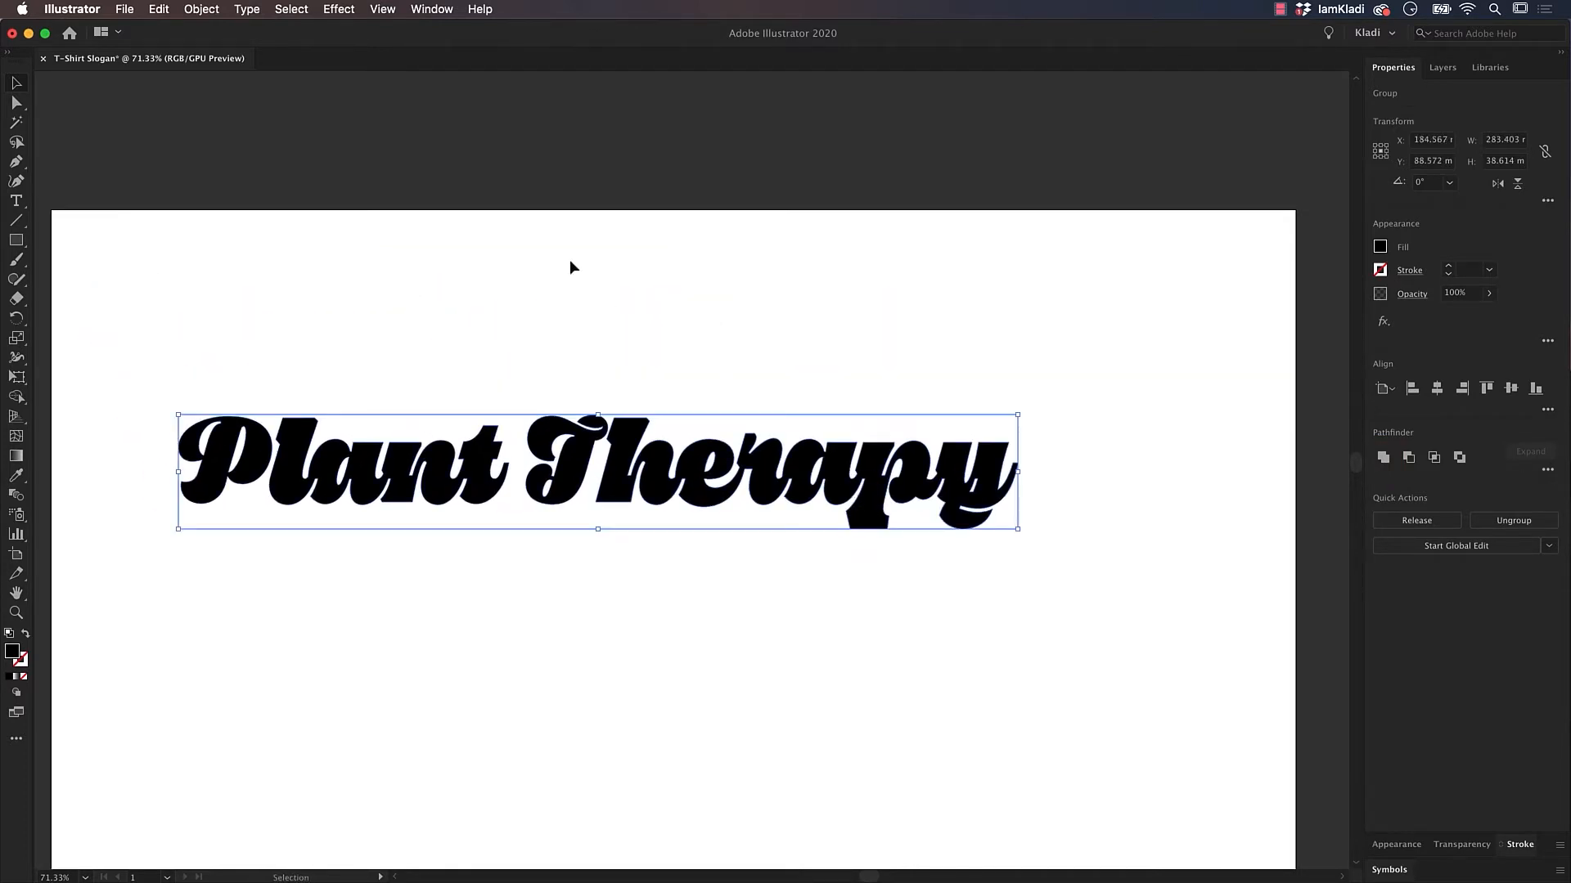
Step: Add a previewed 3.528 mm Offset Path outline around the lettering
click(222, 8)
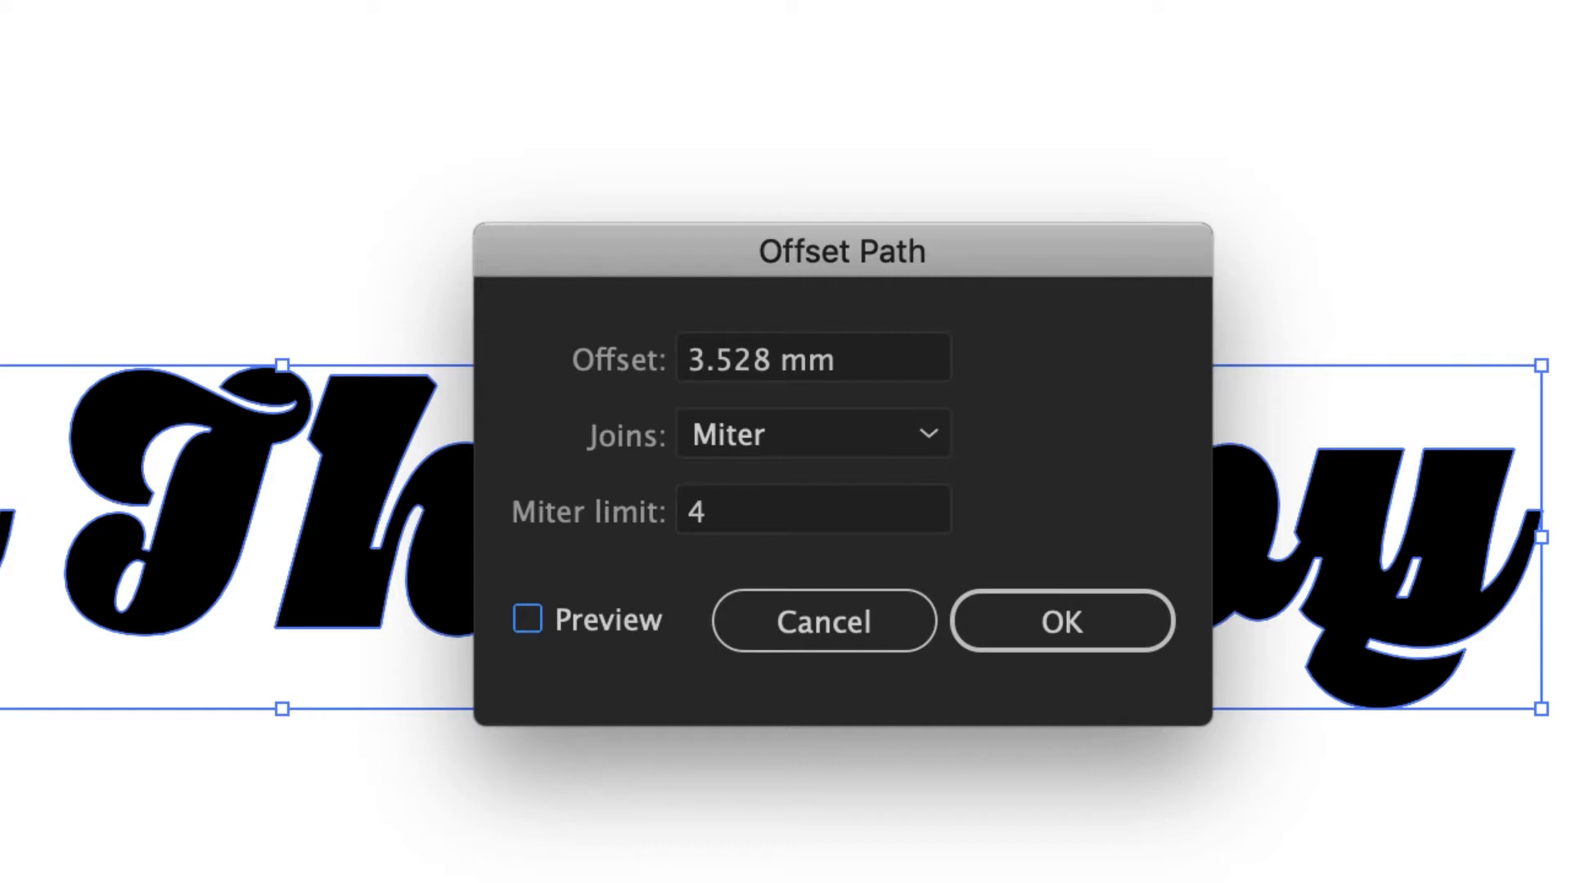
click(528, 620)
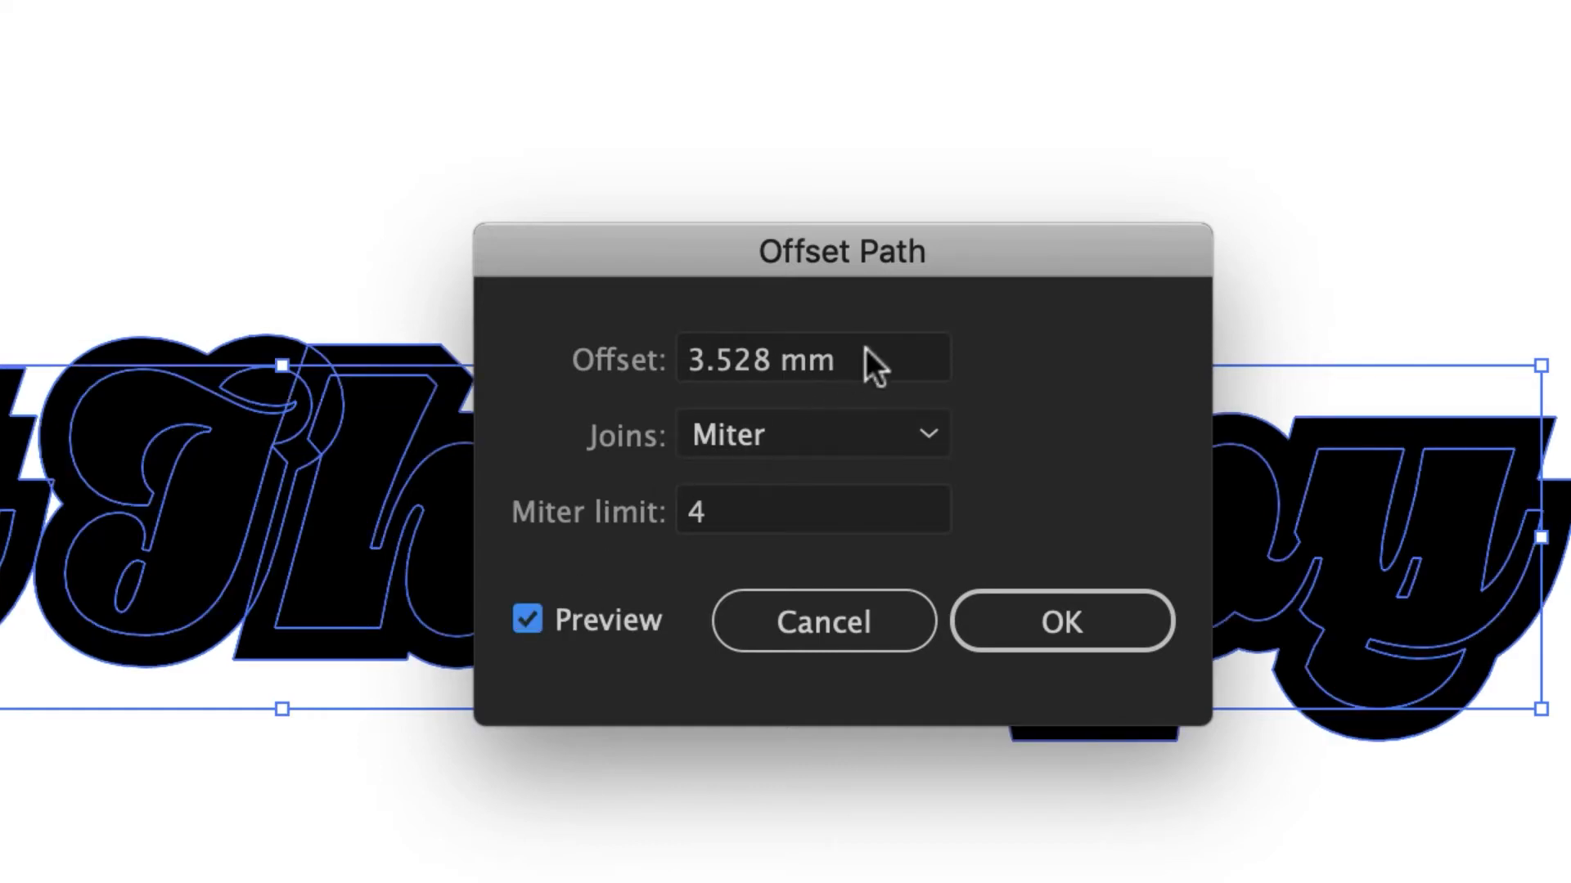
click(1061, 622)
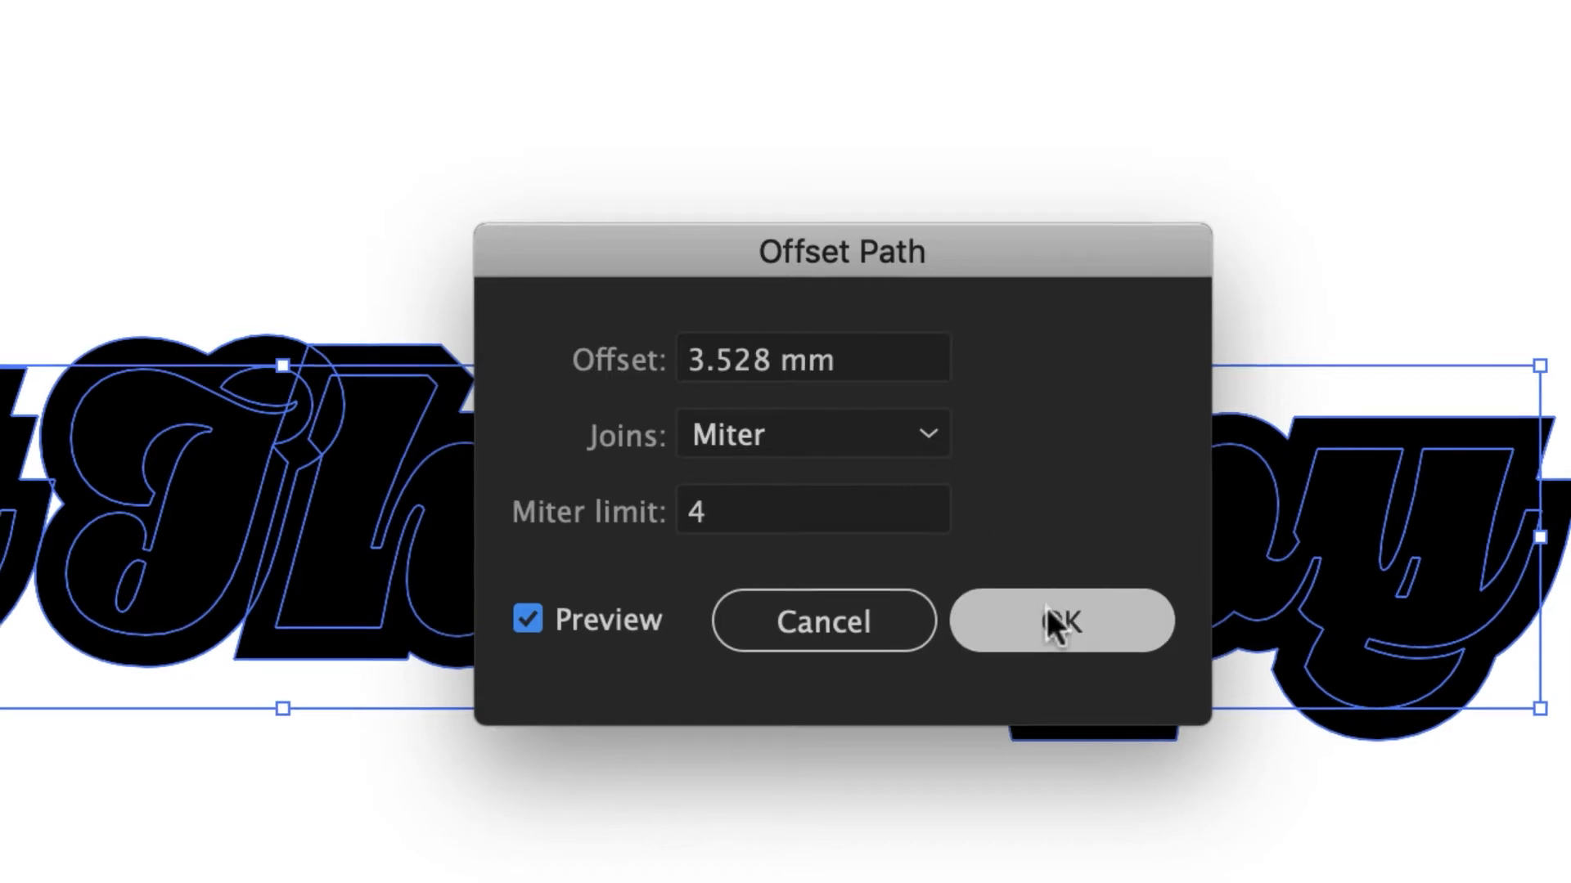
click(1064, 622)
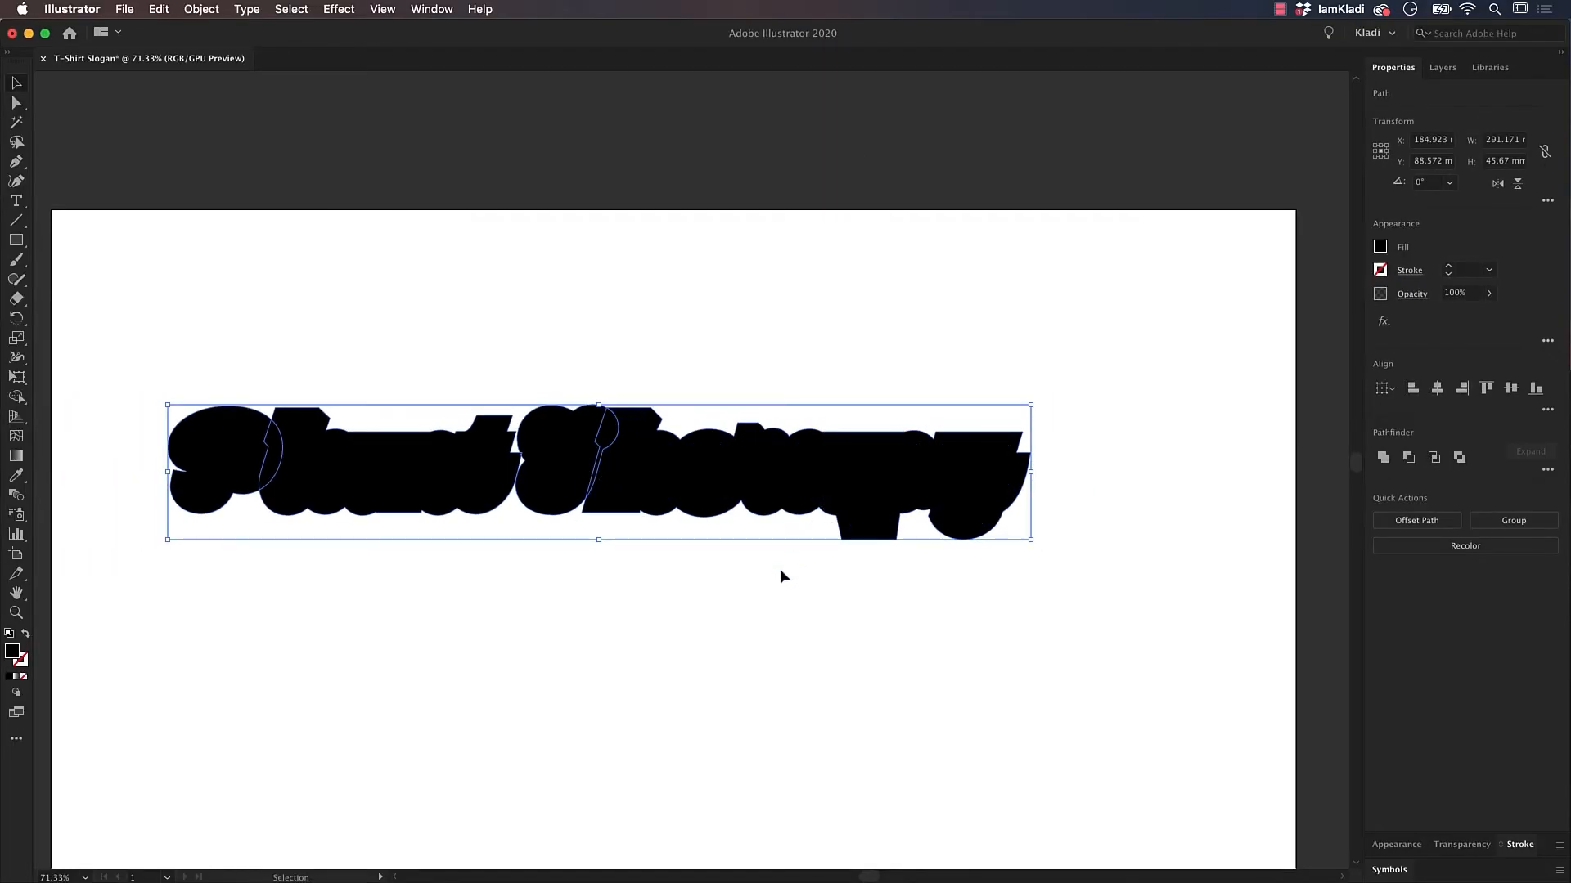
Step: Unite the offset letter shapes into one black border and select it
click(1382, 458)
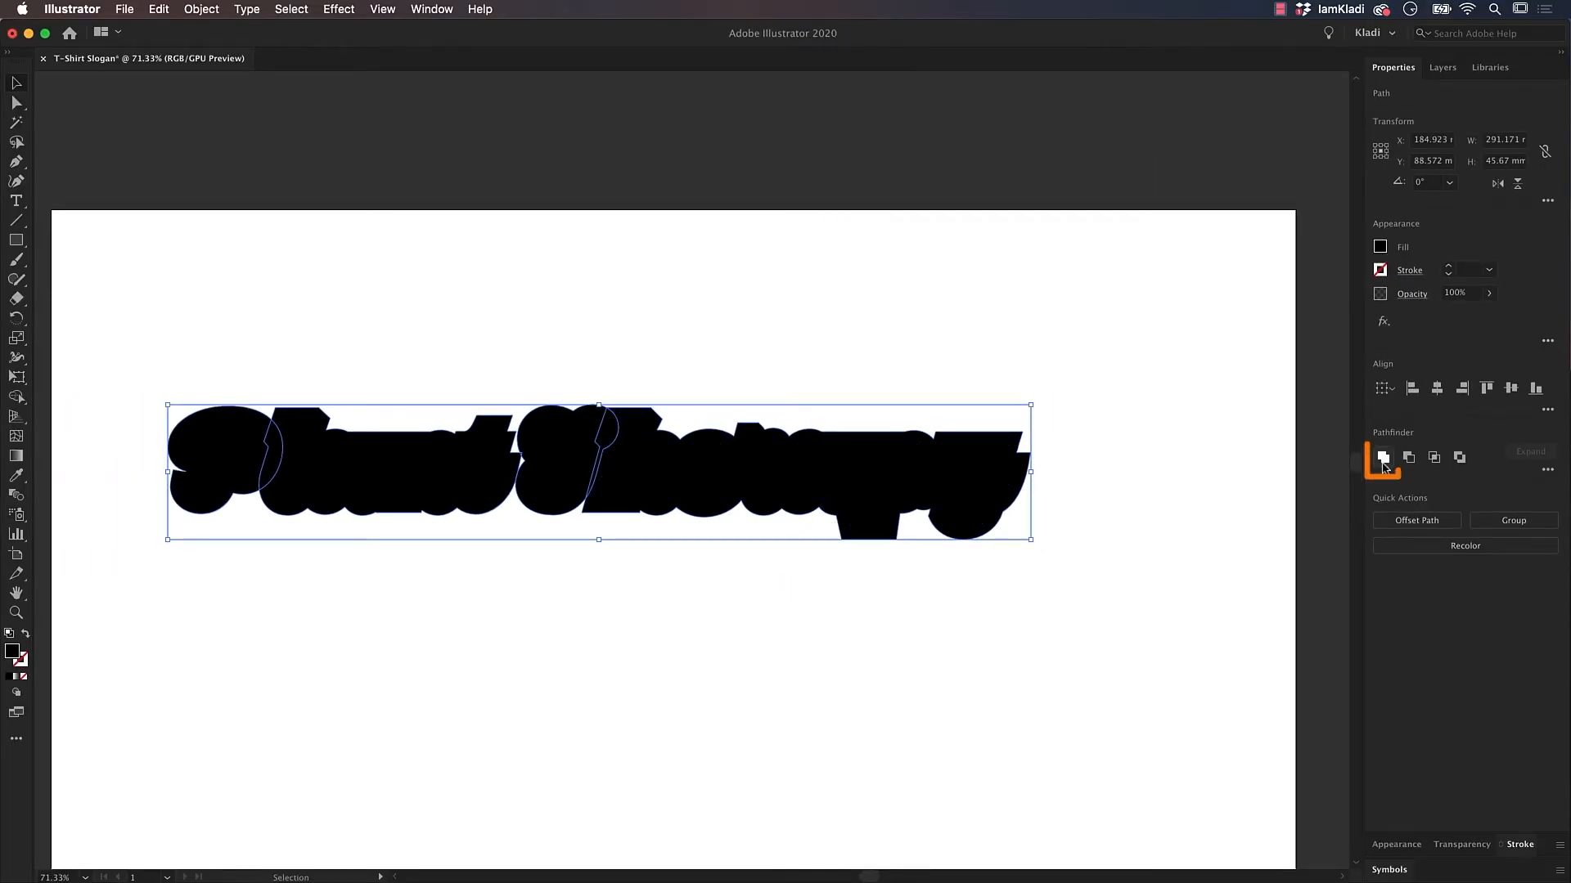
click(1382, 458)
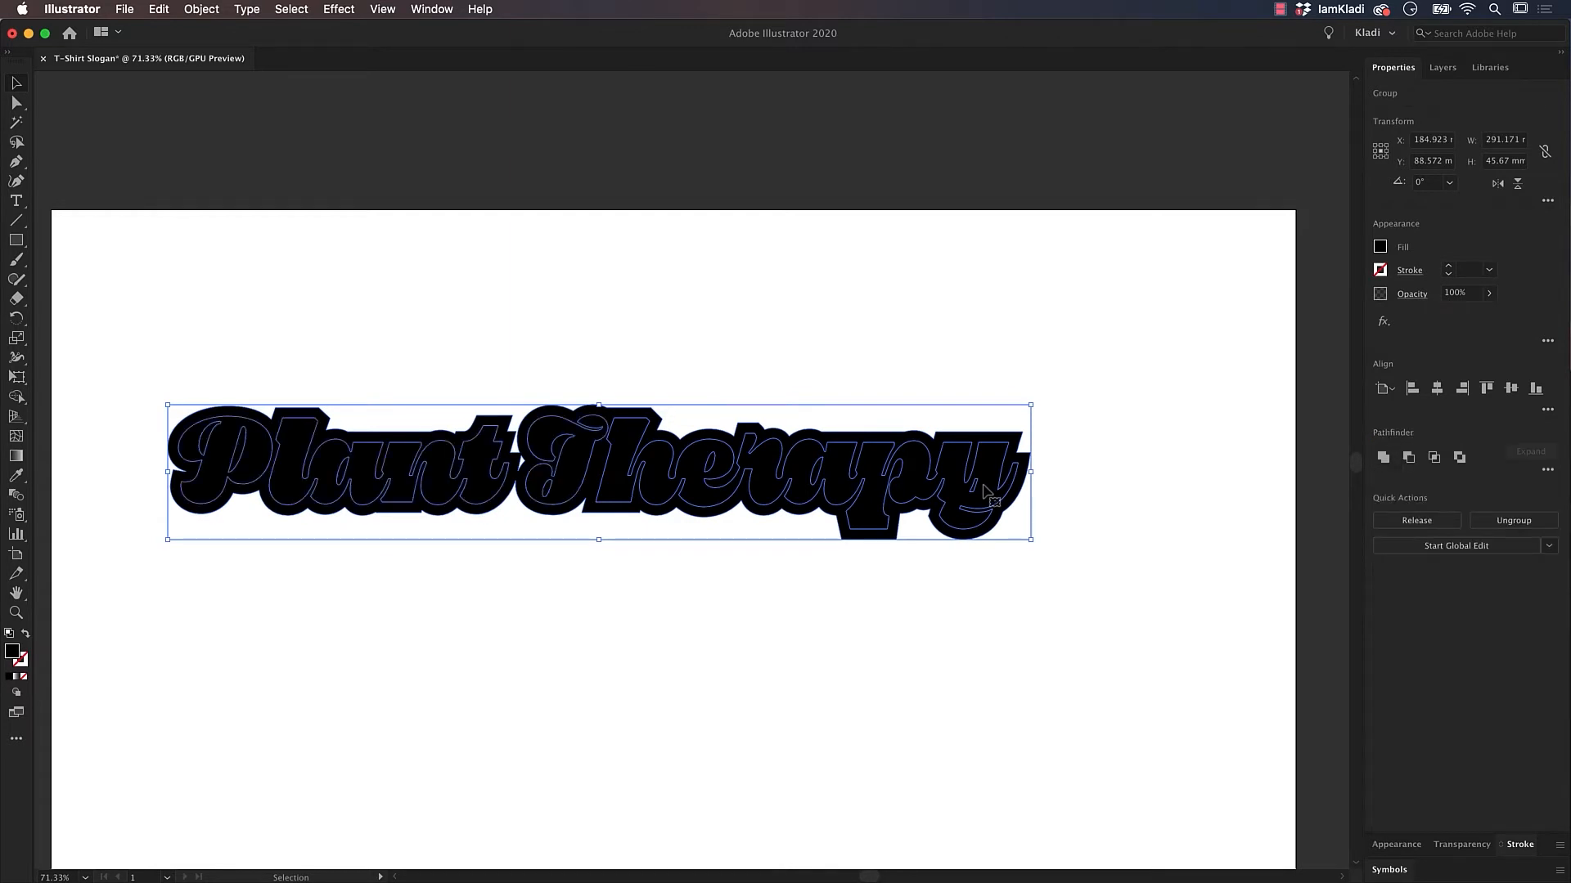
click(223, 8)
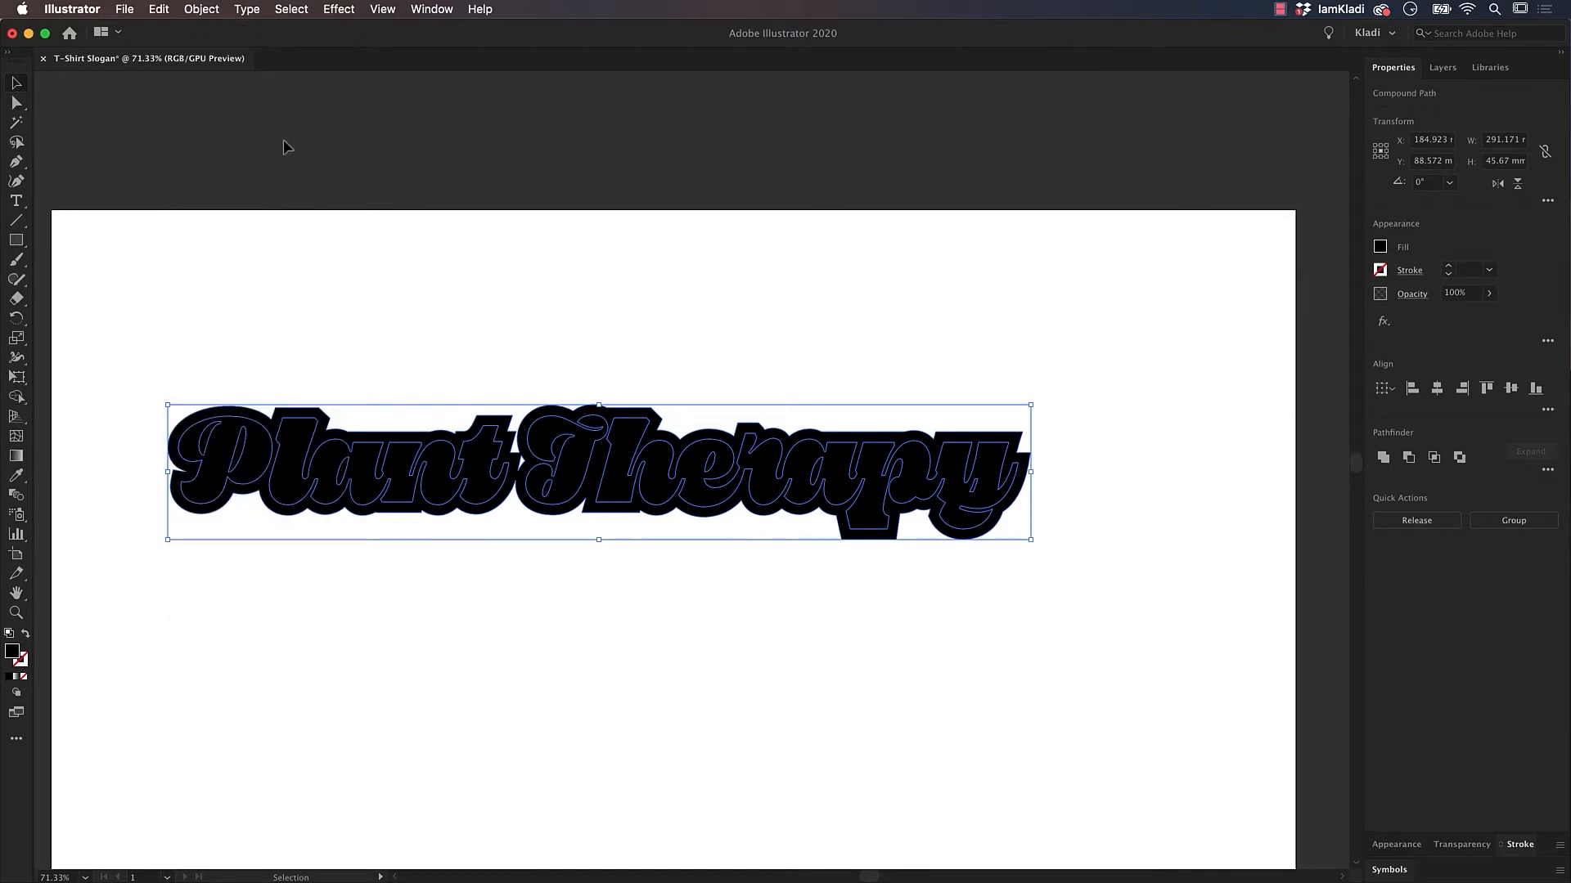
Step: Recolour the lettering orange, then copy the slogan and paste copies in front and back
click(1512, 520)
text(F9B132)
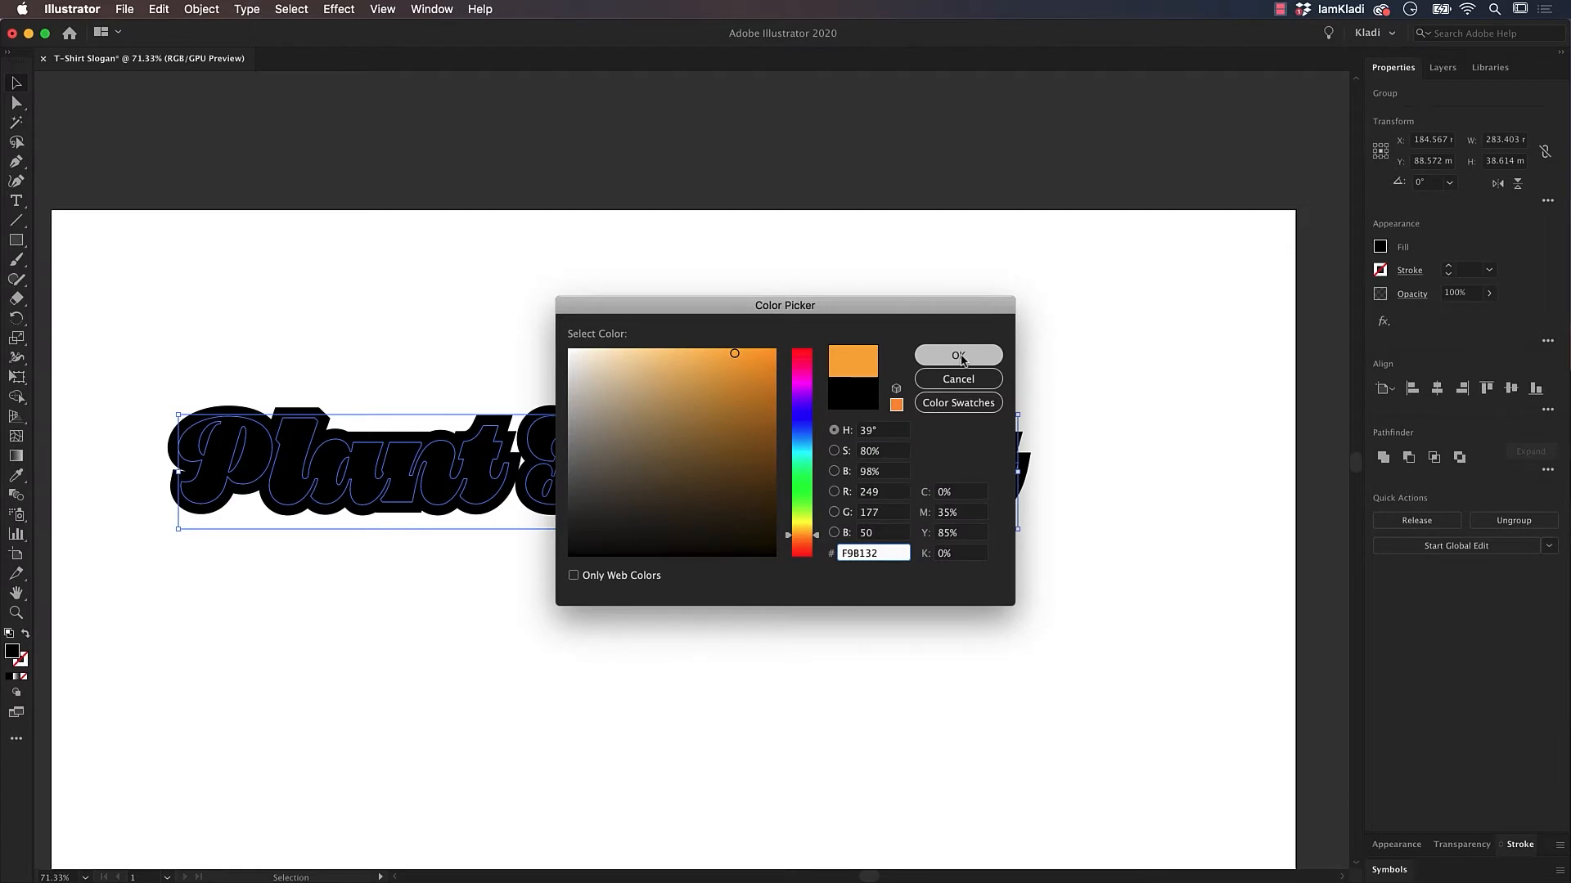
click(959, 355)
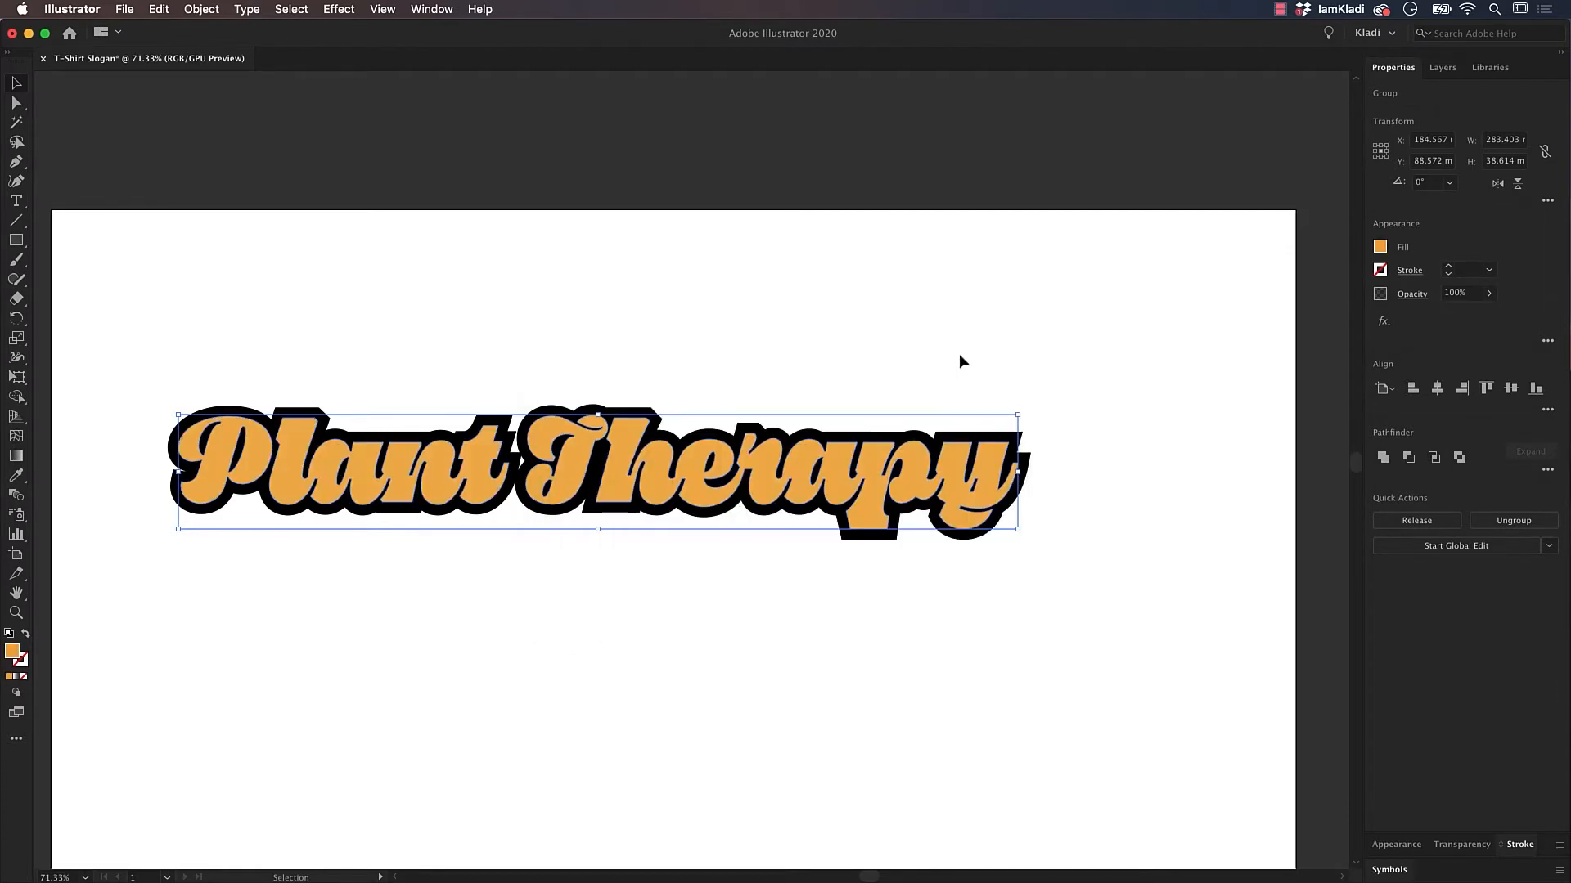
key(cmd+c)
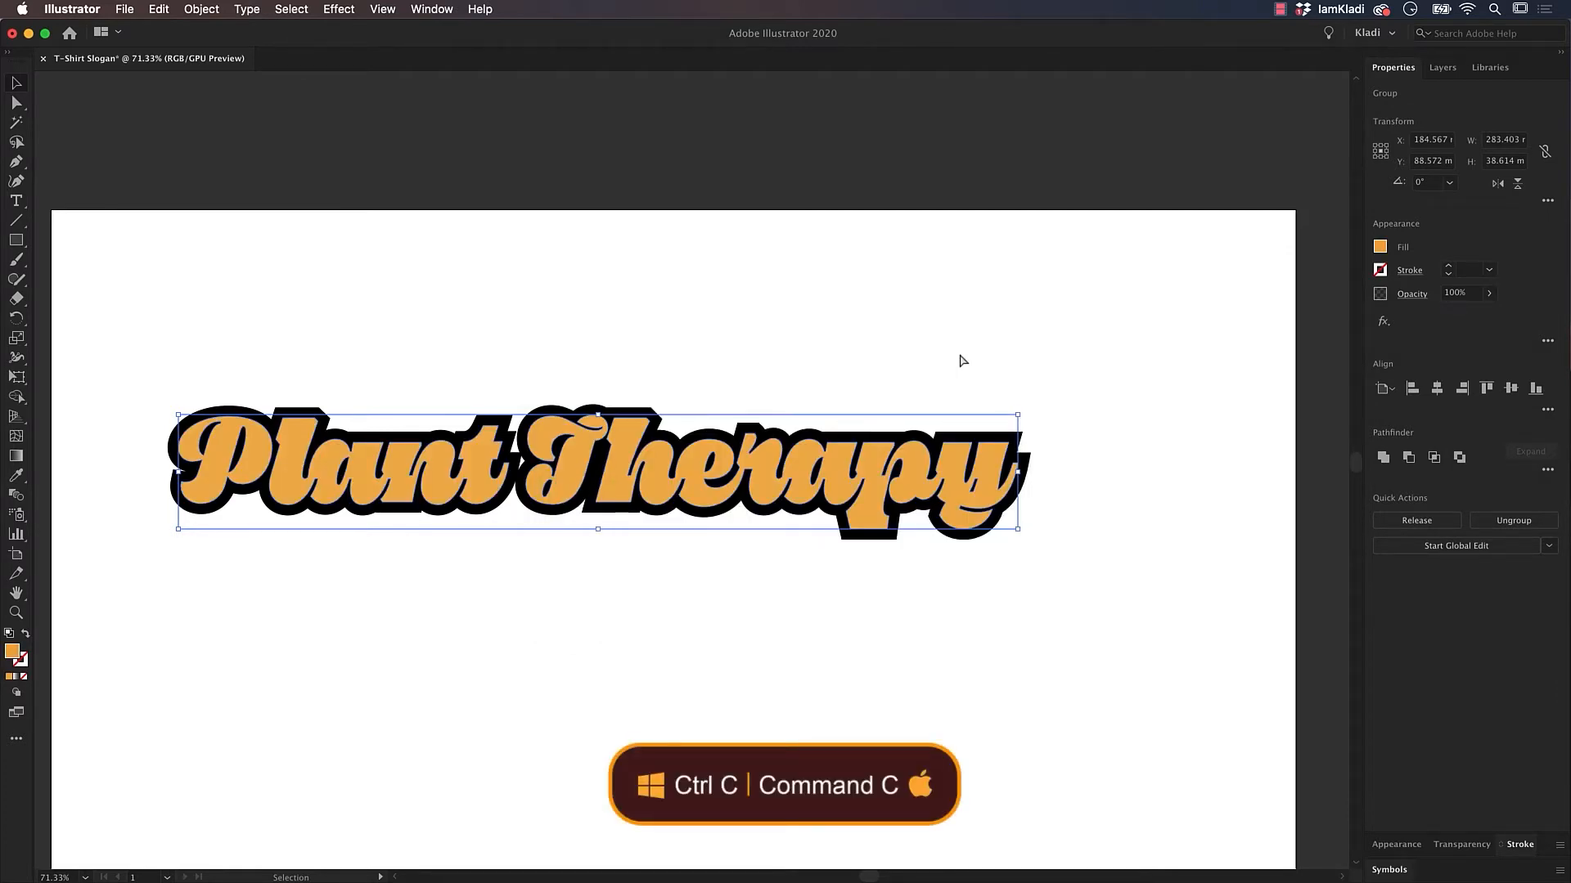
key(cmd+c)
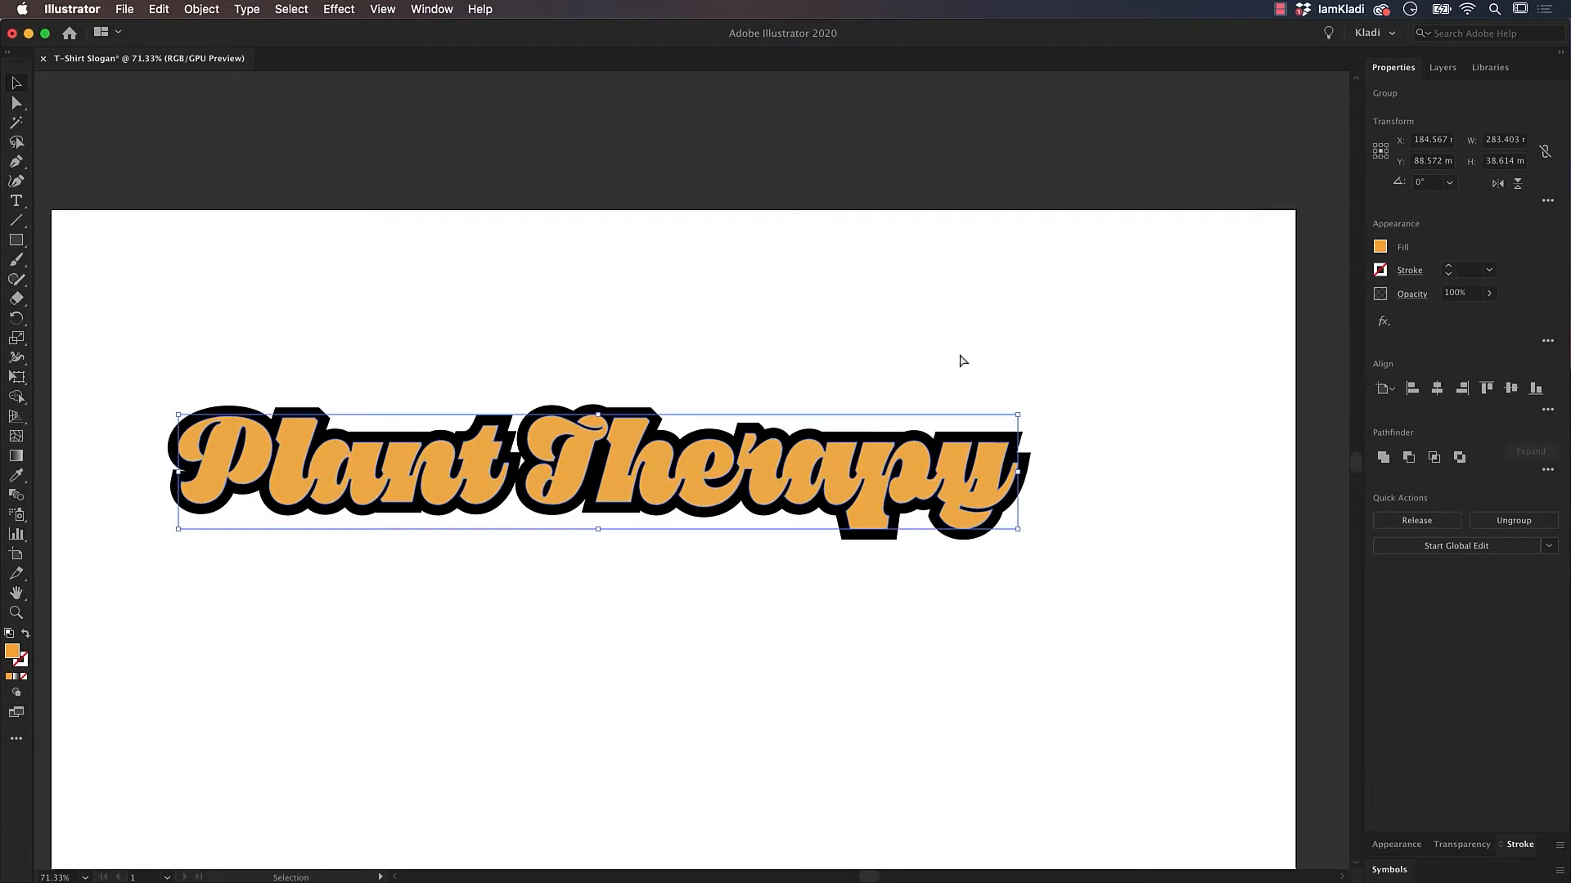
key(cmd+b)
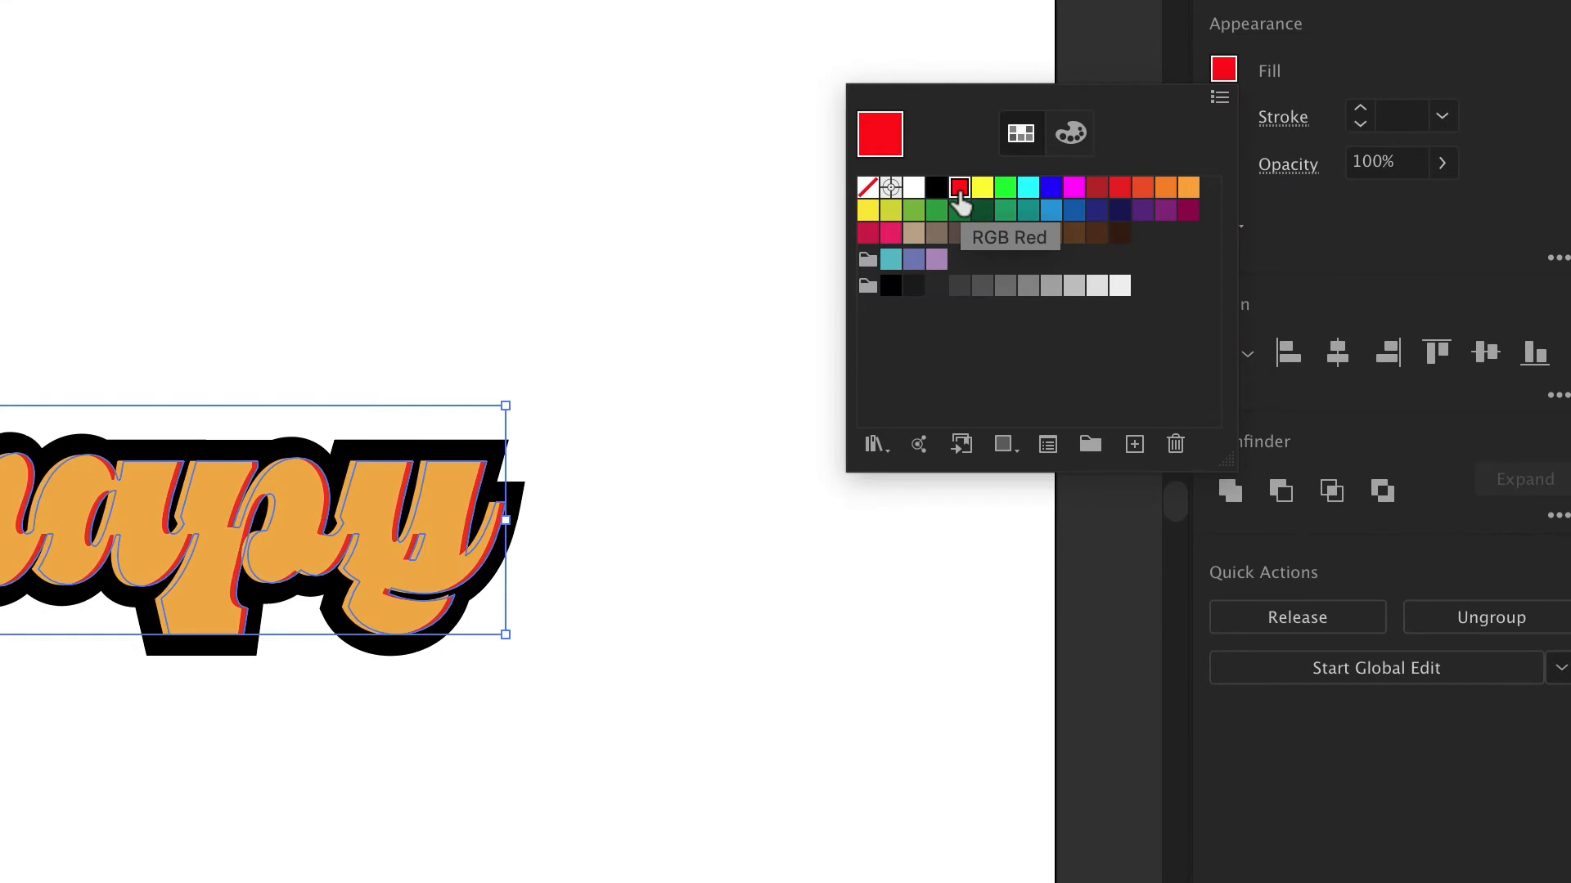
mouse_move(602, 254)
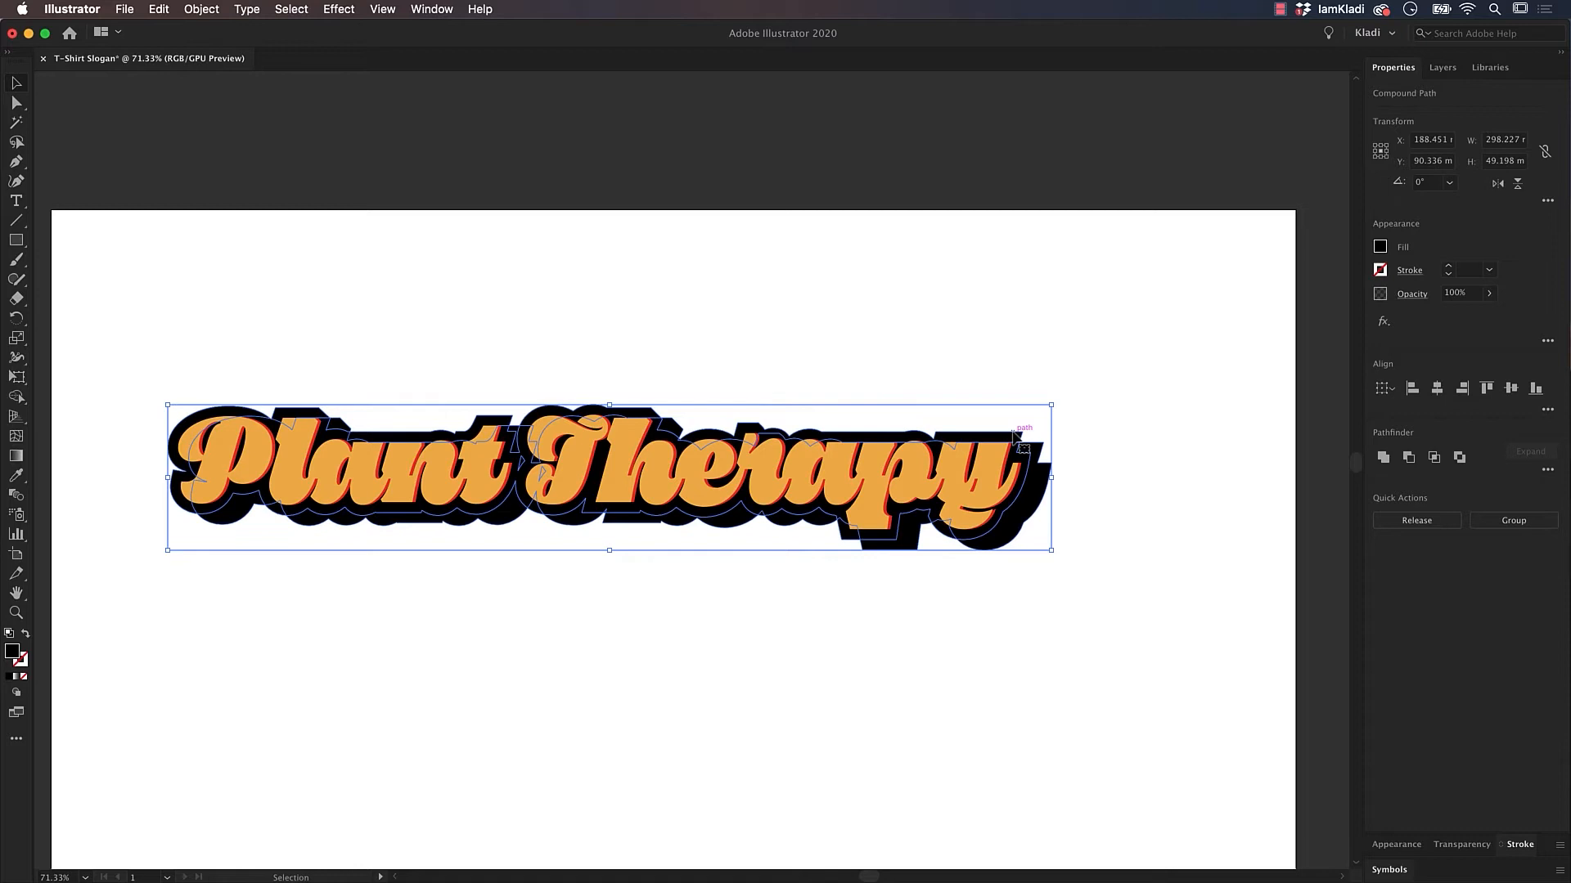
Step: Blend the two black shadow shapes with Specified Steps spacing of 50
click(223, 8)
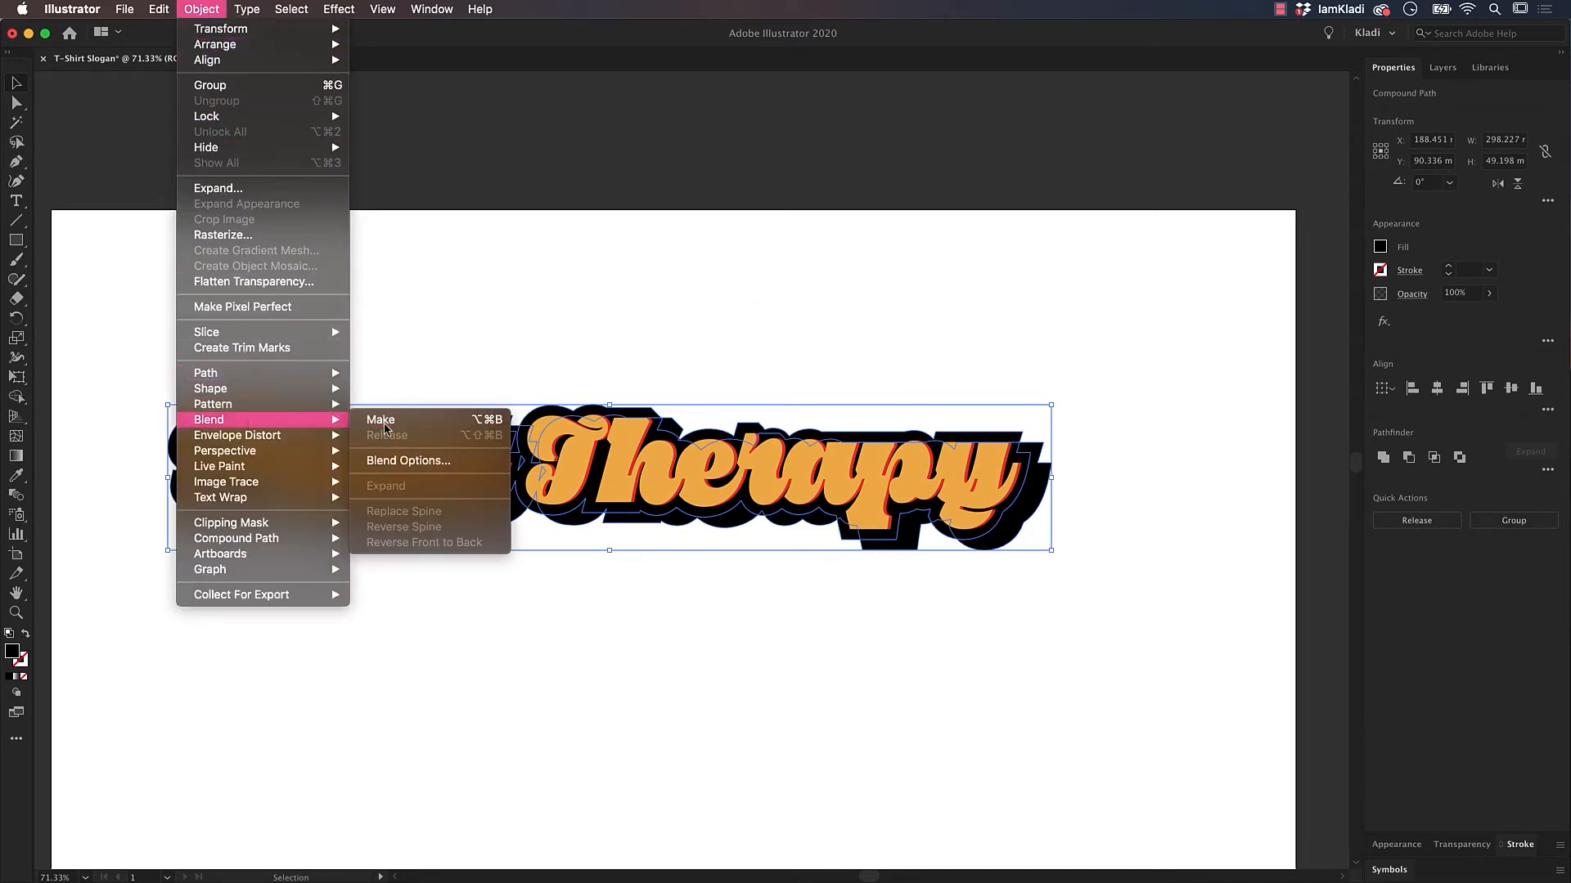
click(379, 419)
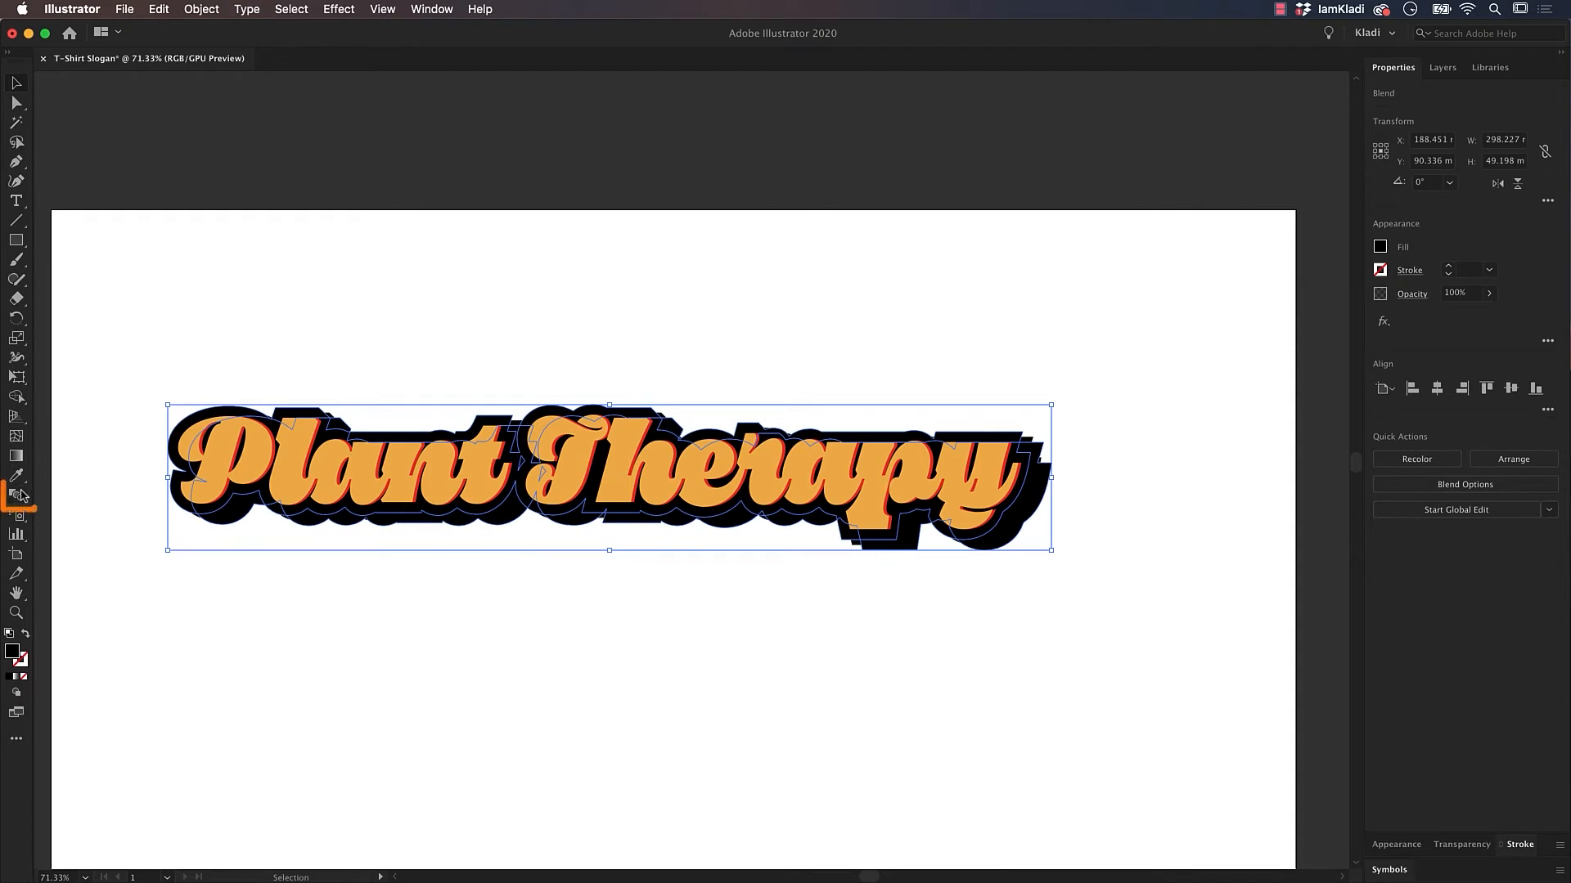
click(1464, 484)
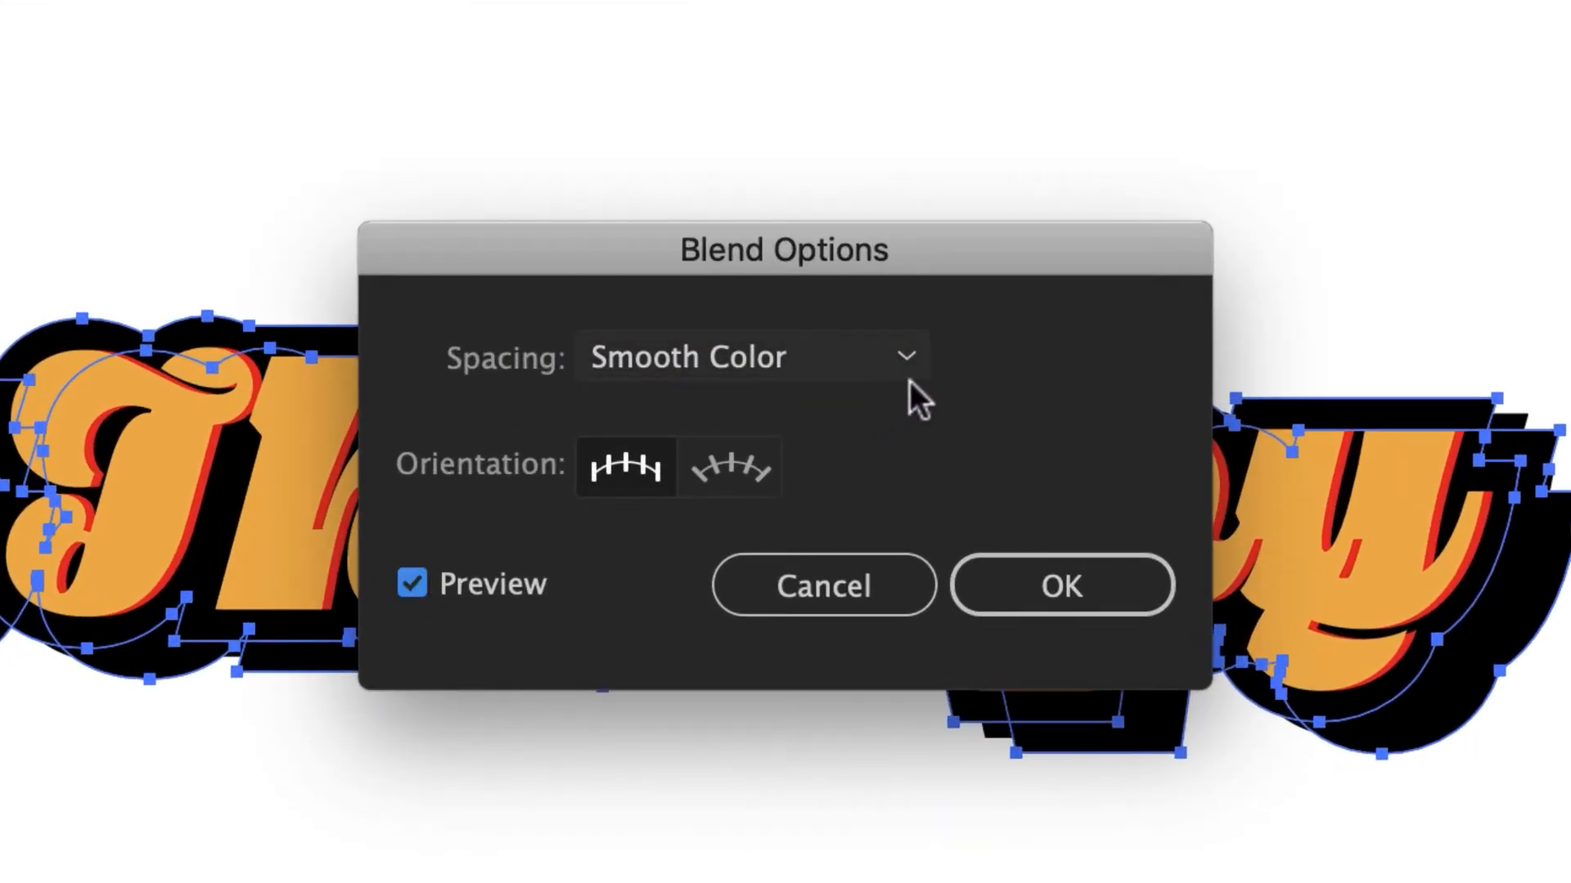
click(753, 356)
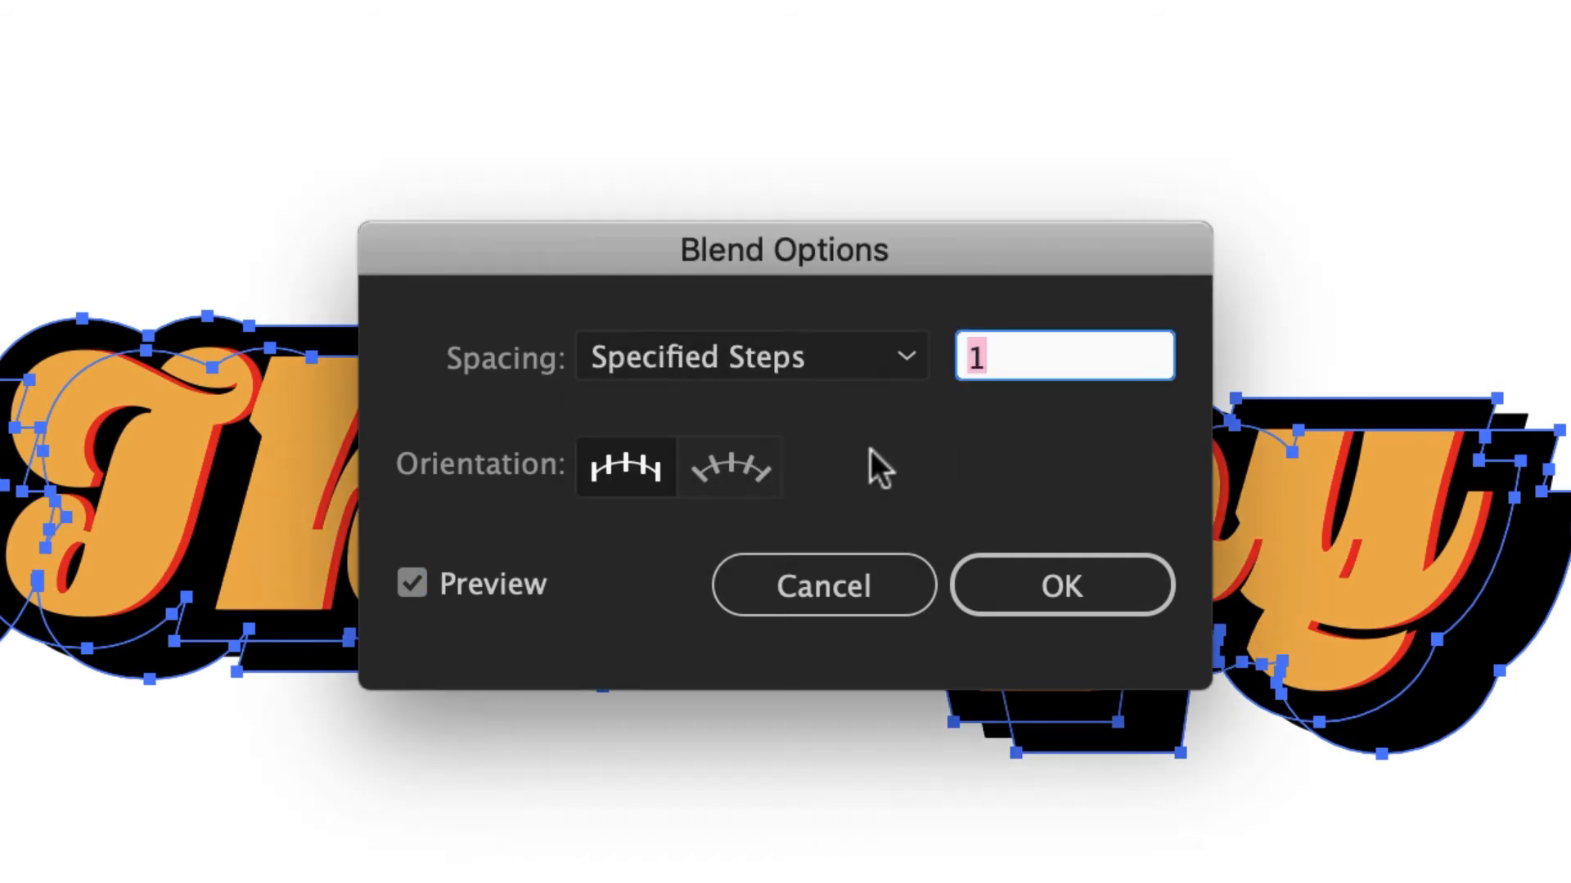
text(50)
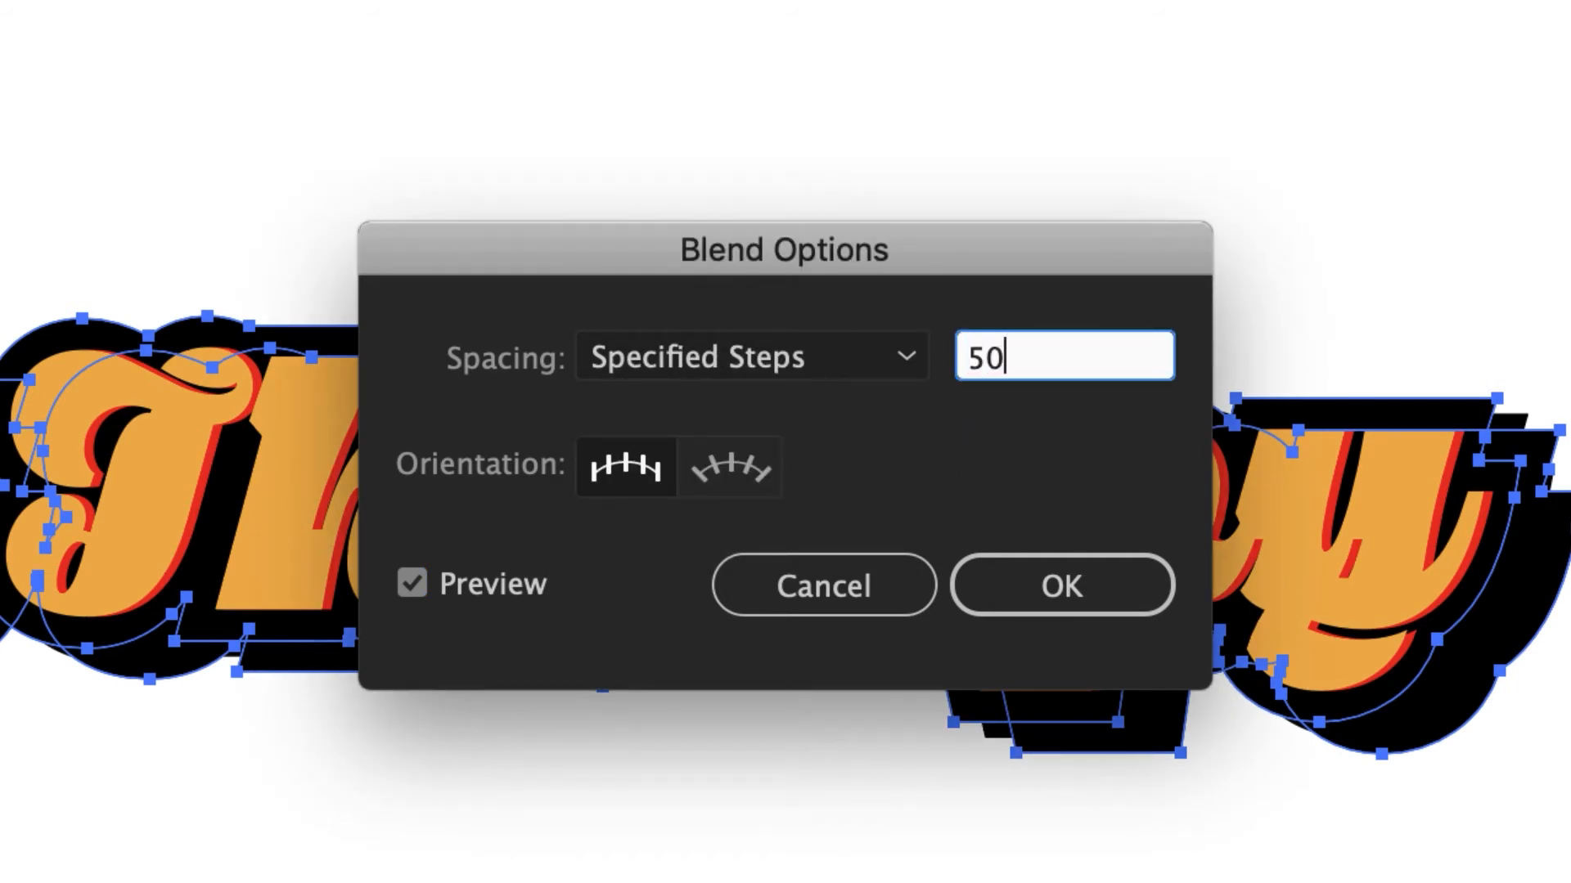
click(1062, 584)
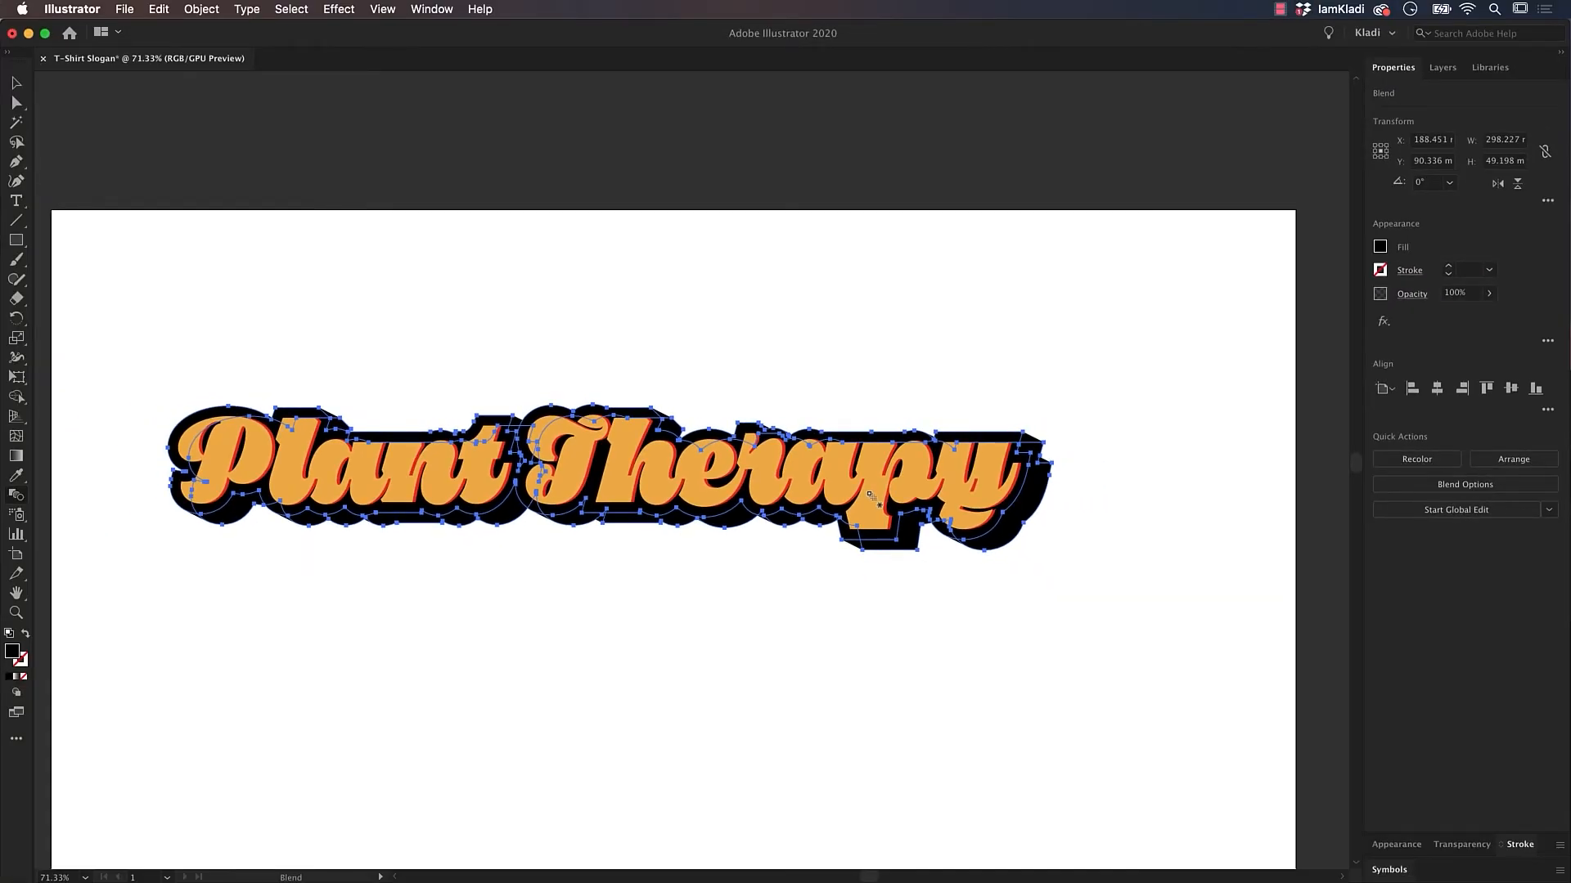
Step: Expand the 50-step shadow blend into ordinary object and fill paths
click(203, 8)
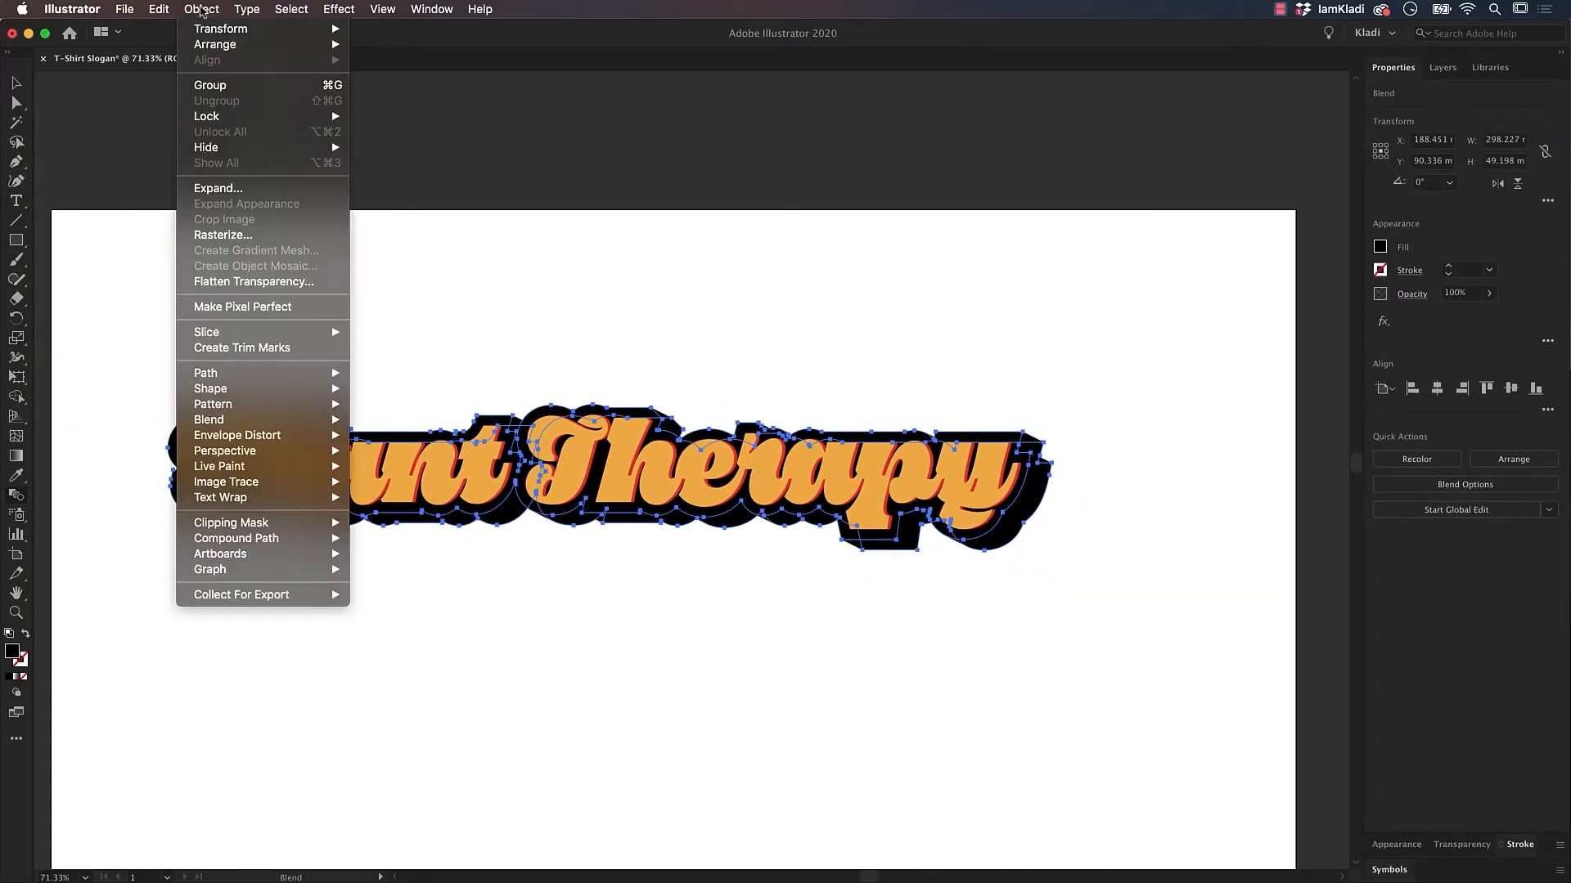
click(217, 188)
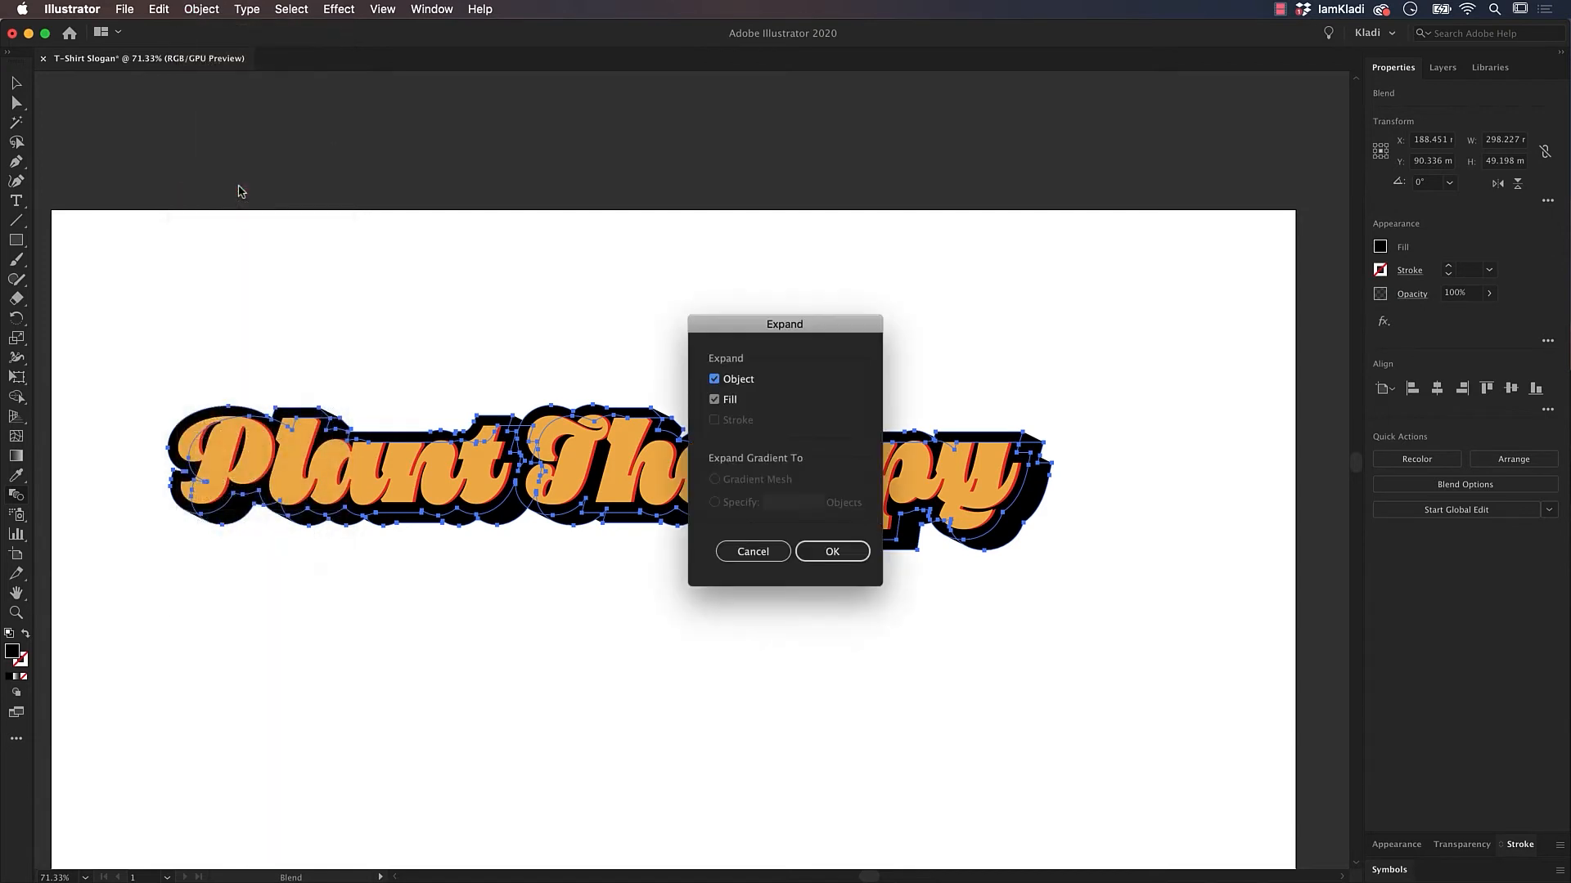
click(831, 551)
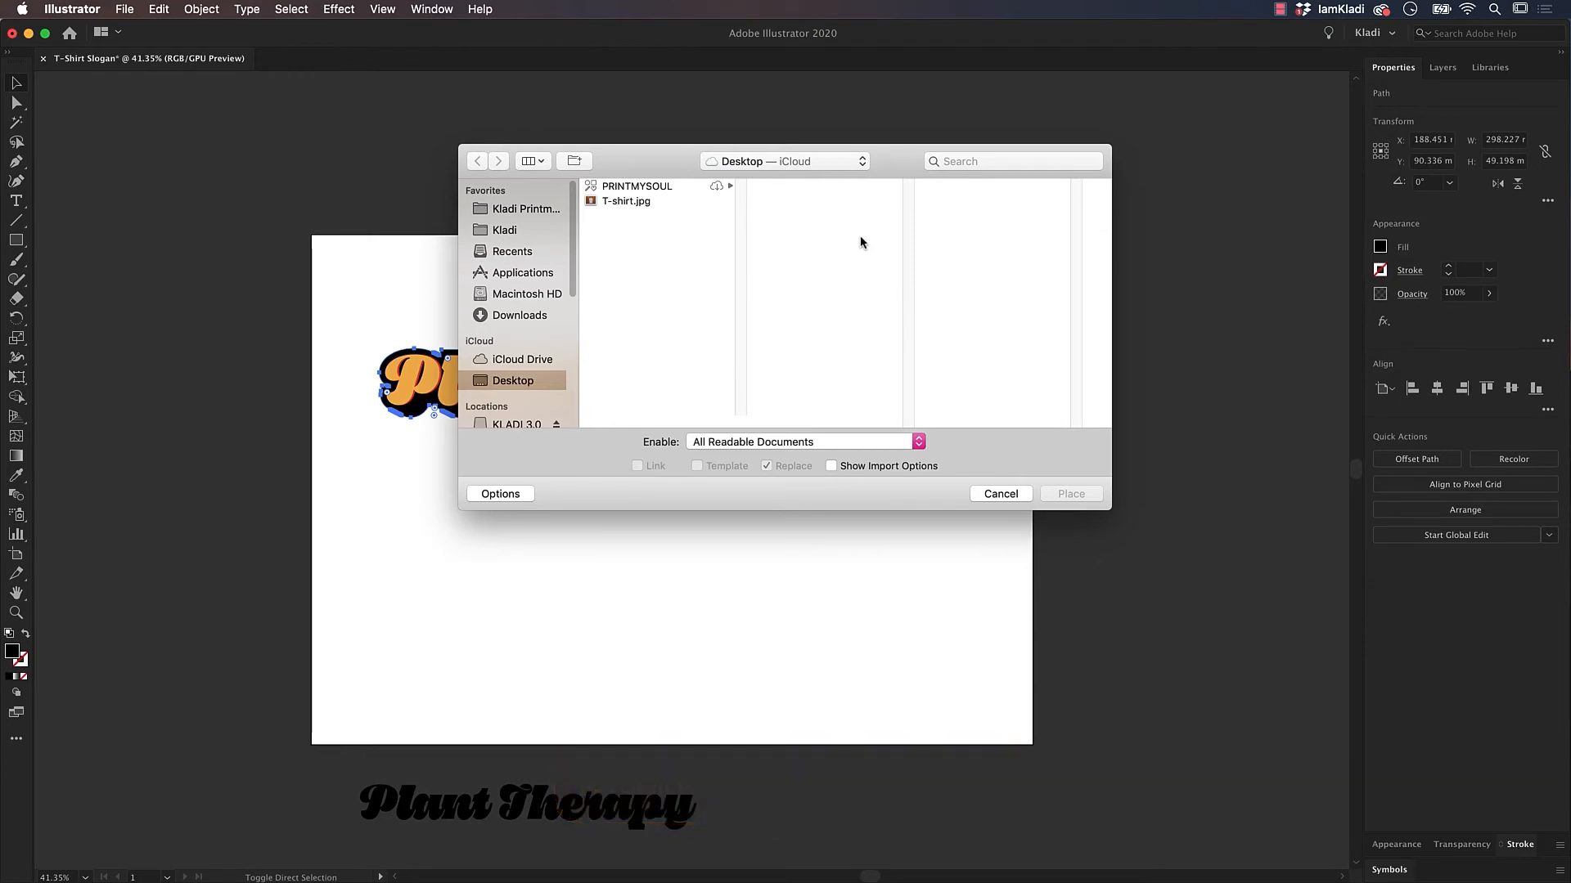
Step: Place T-shirt.jpg and scale a slogan copy down across the shirt's chest
click(629, 201)
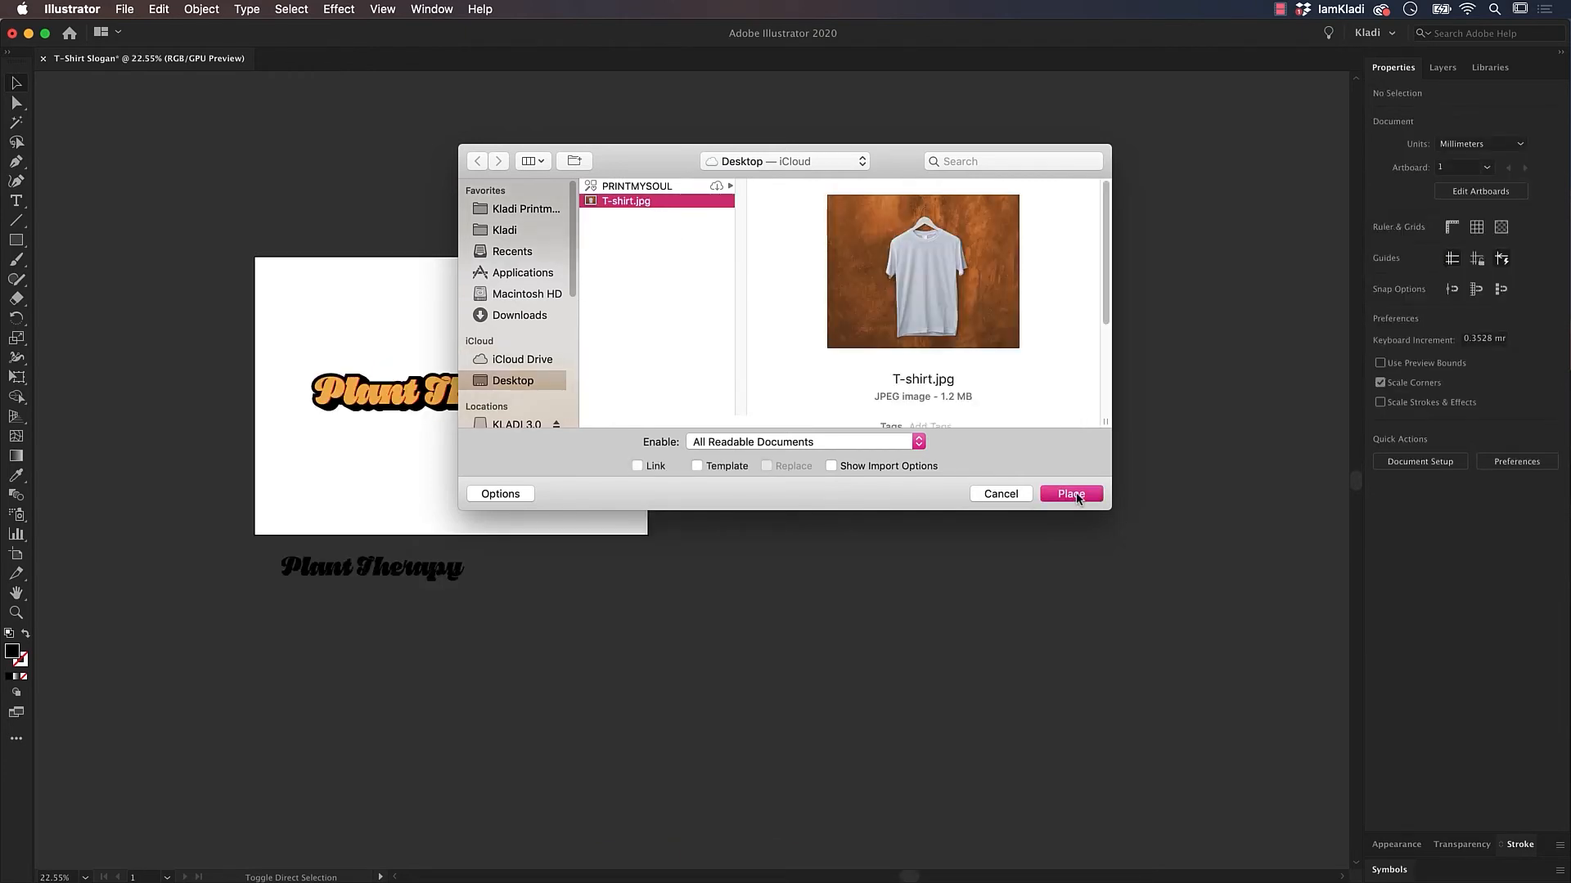
click(1070, 494)
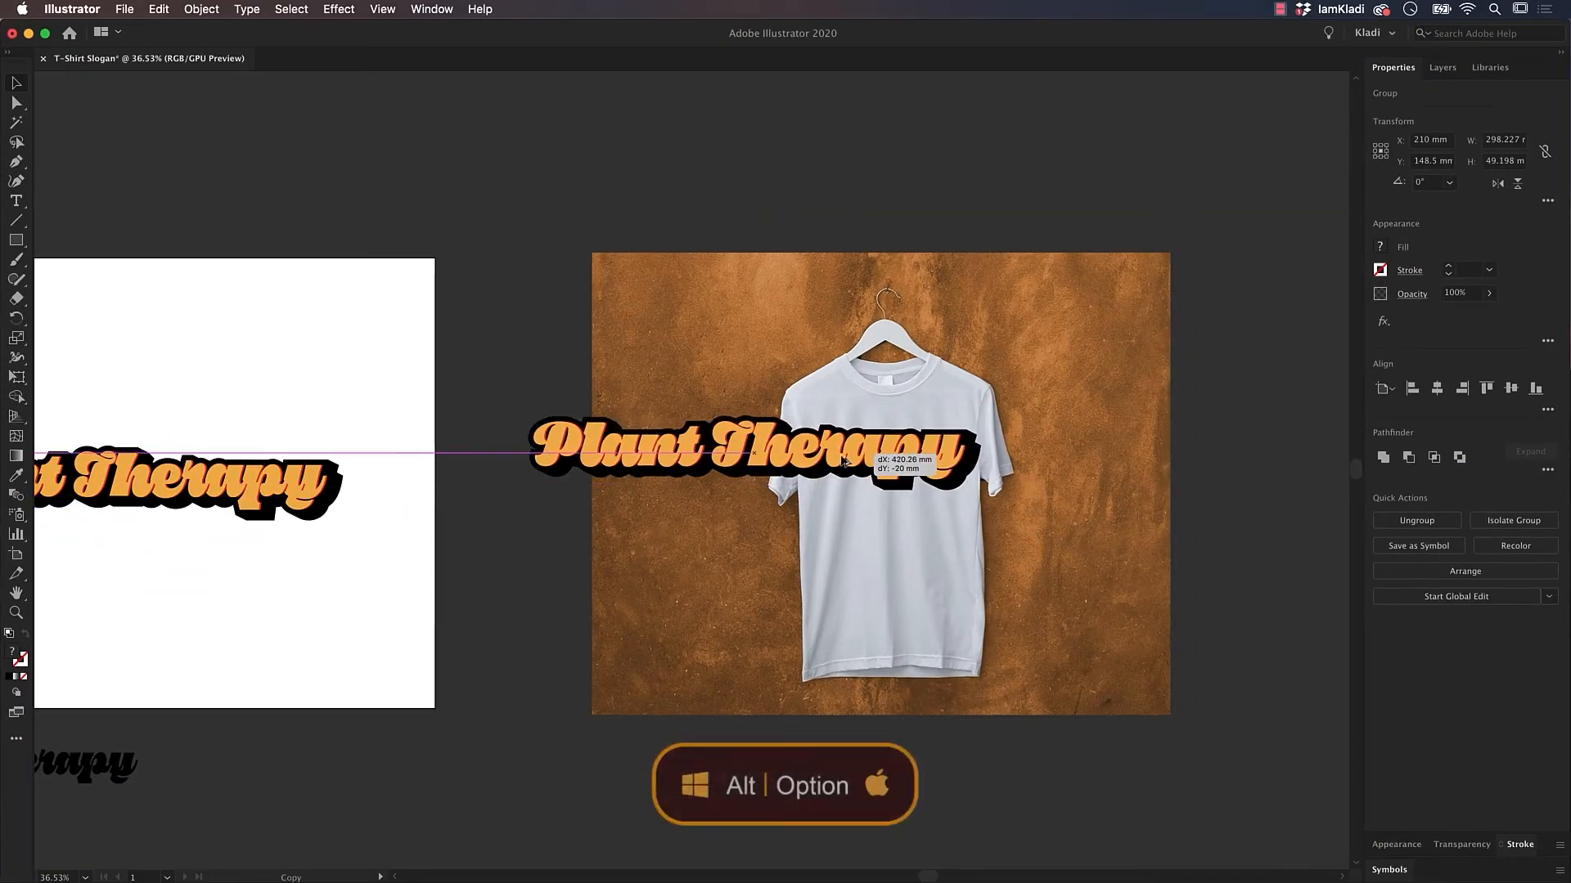
drag(741, 451, 872, 449)
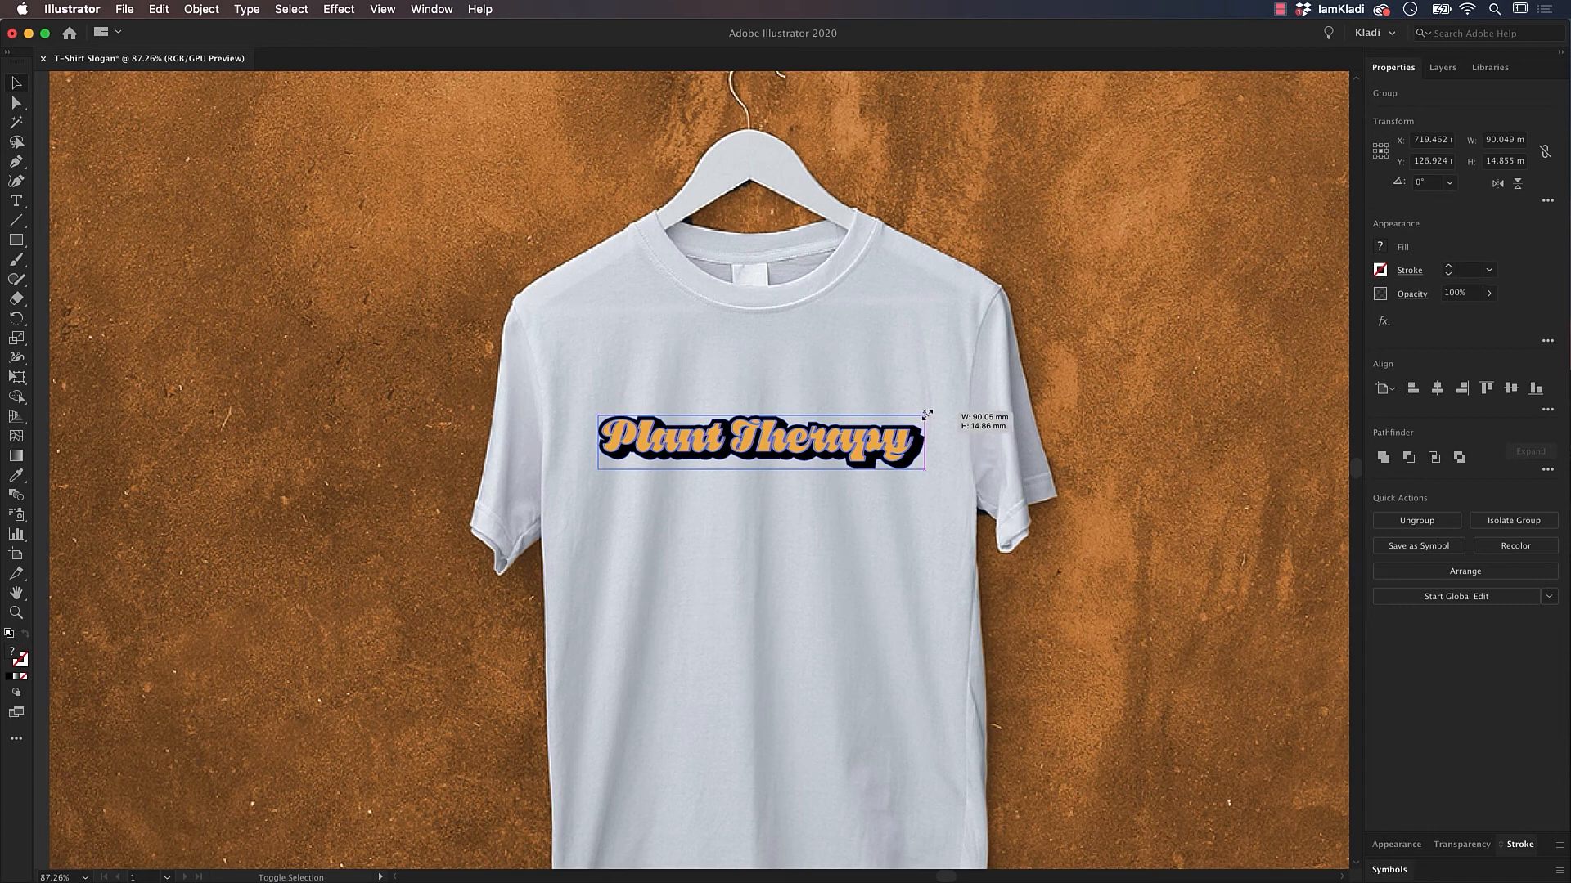
drag(926, 412, 934, 409)
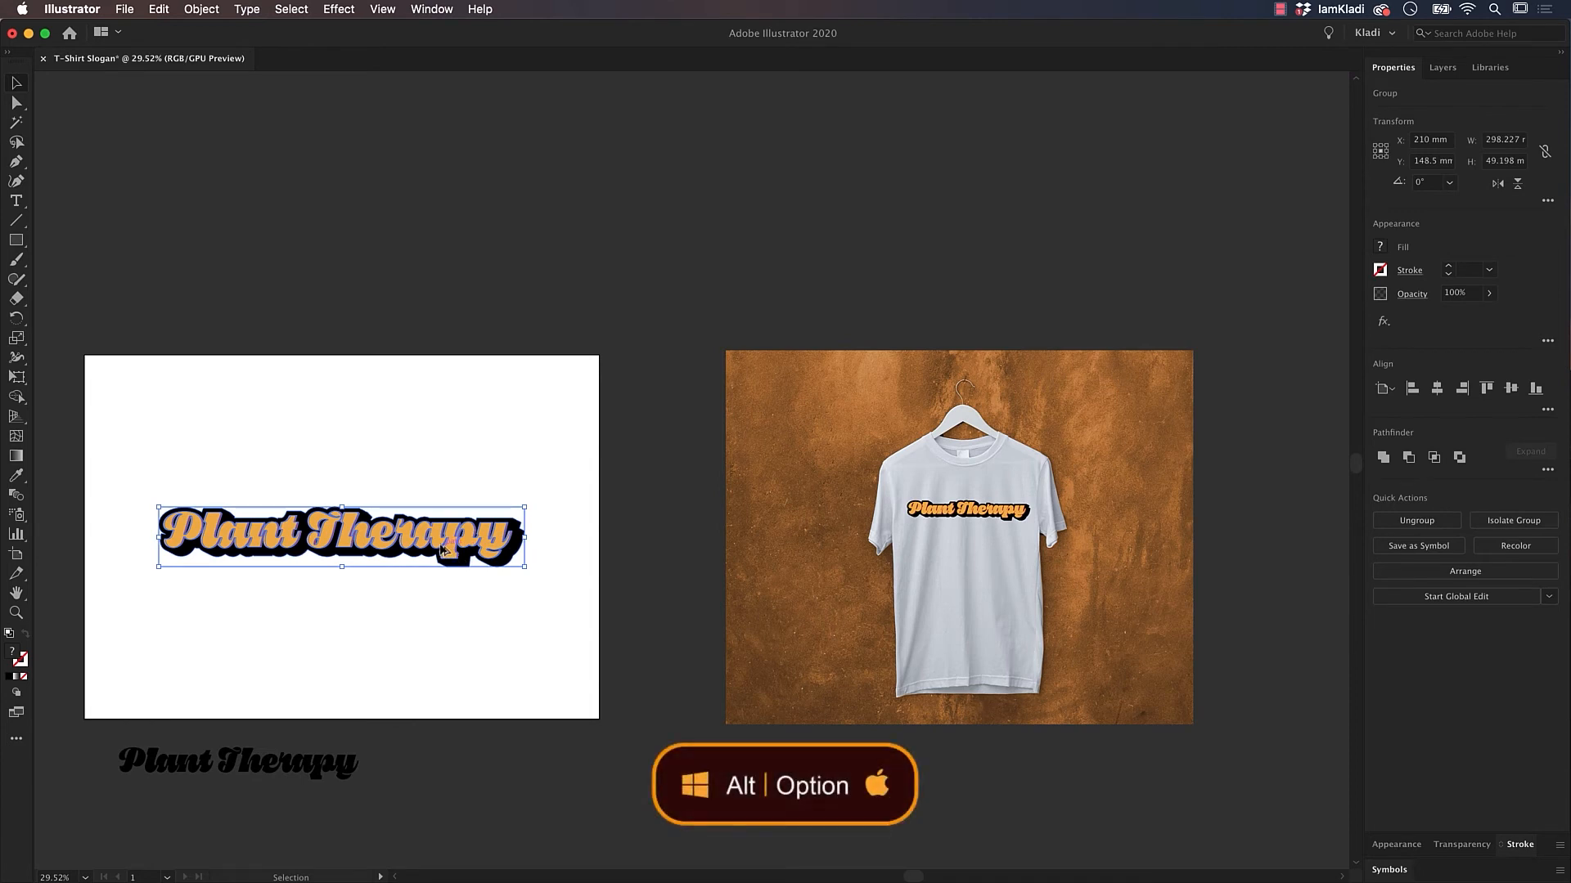
Step: Copy the slogan above the mockup and fit a new artboard tightly around it
drag(340, 536, 959, 237)
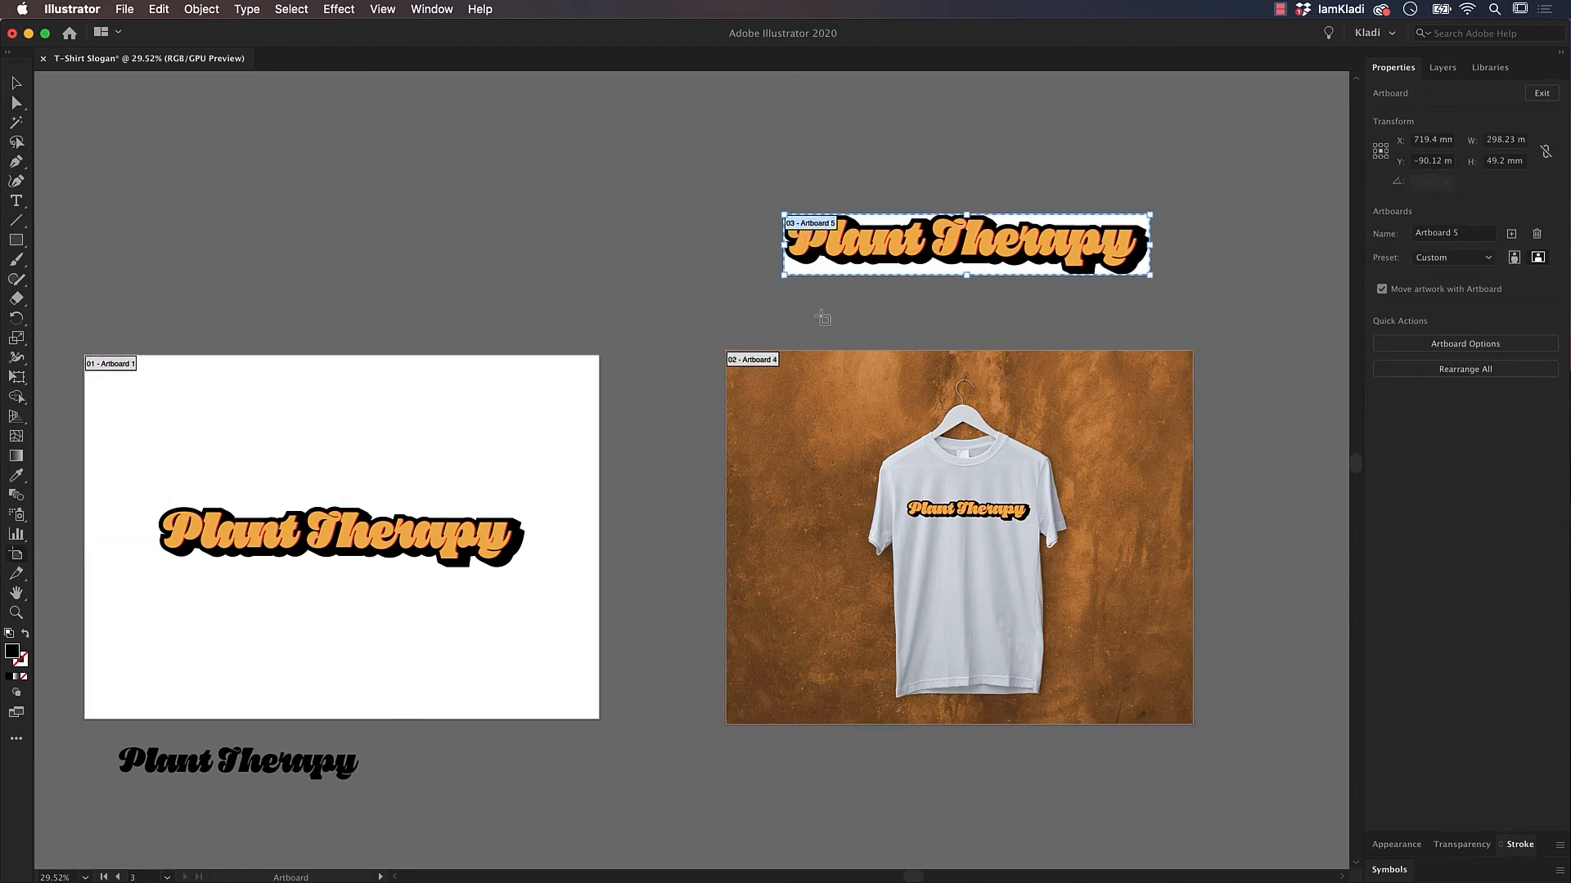
click(821, 318)
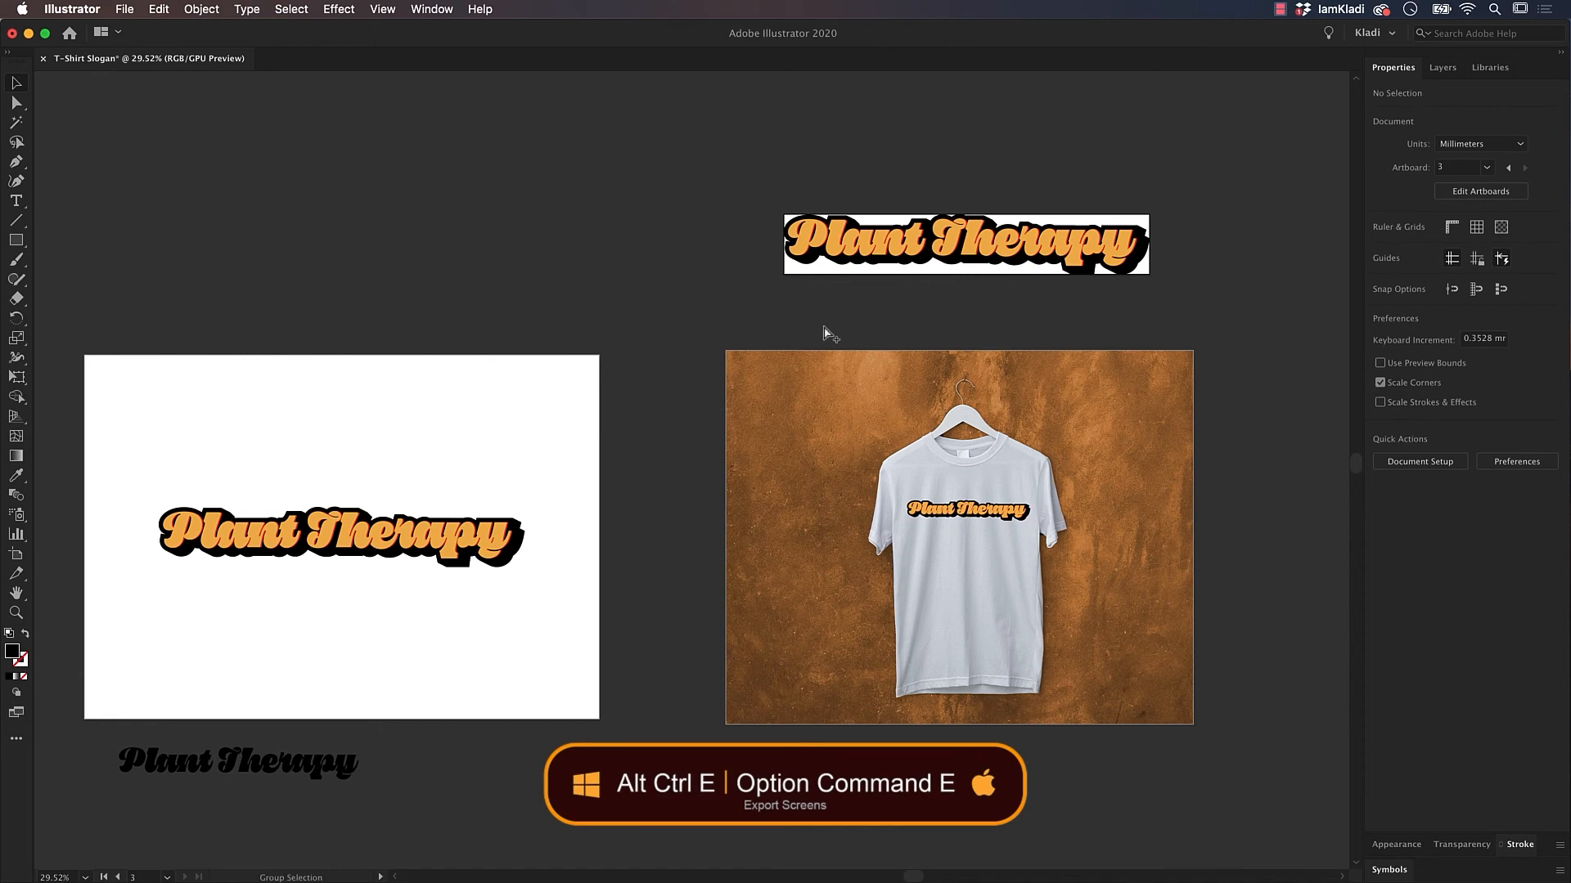
Step: Export artboards 2–3 (T-shirt mockup and slogan-only) as PNG images via Export for Screens
key(Cmd+Option+E)
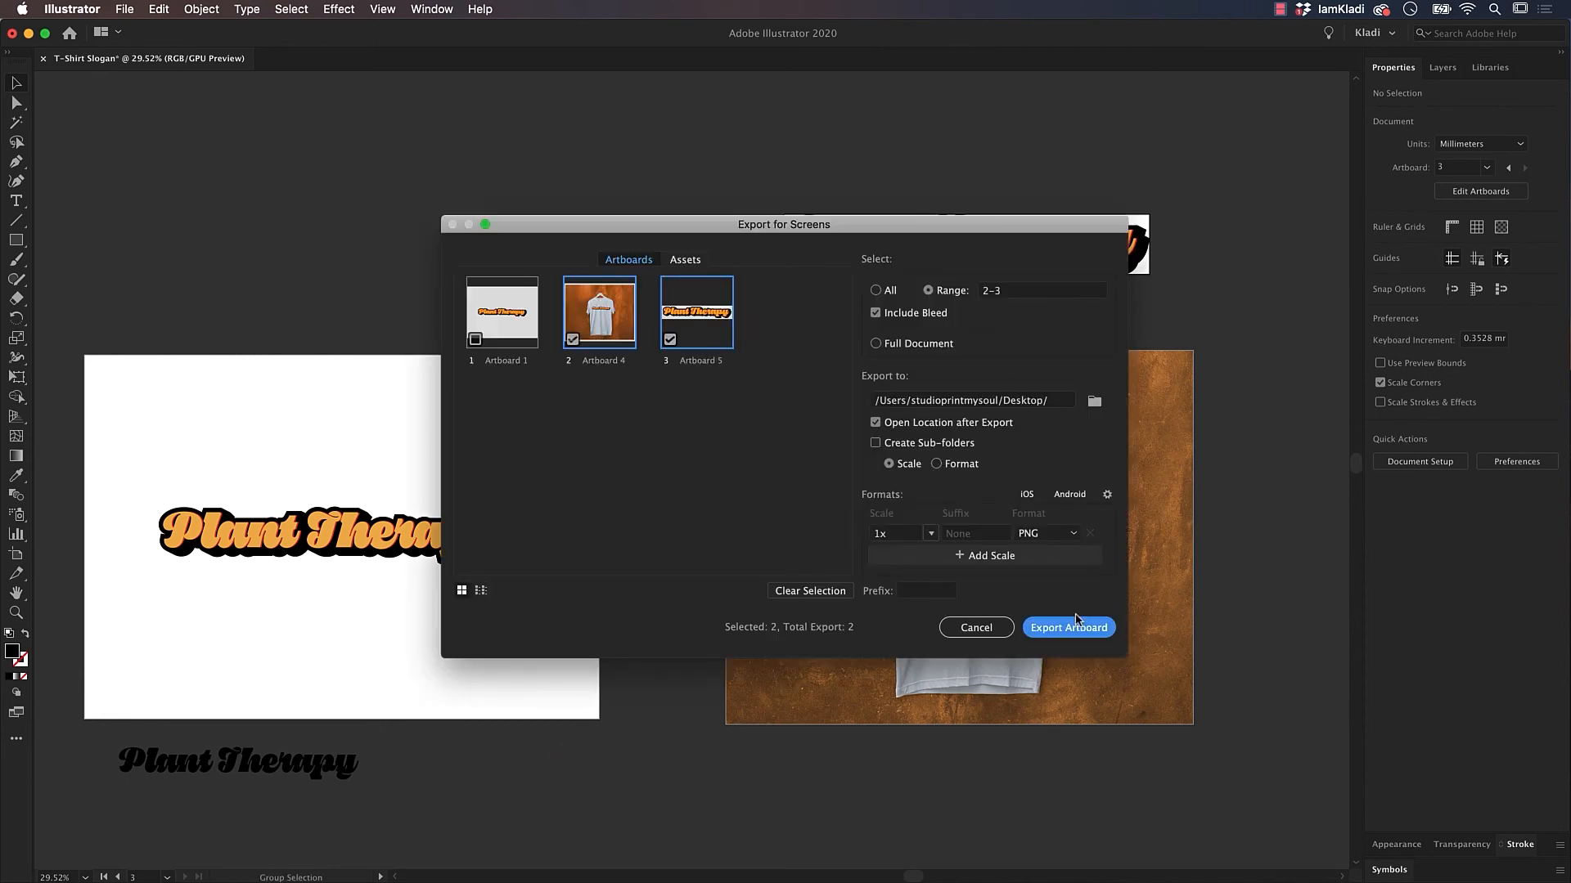
click(1068, 628)
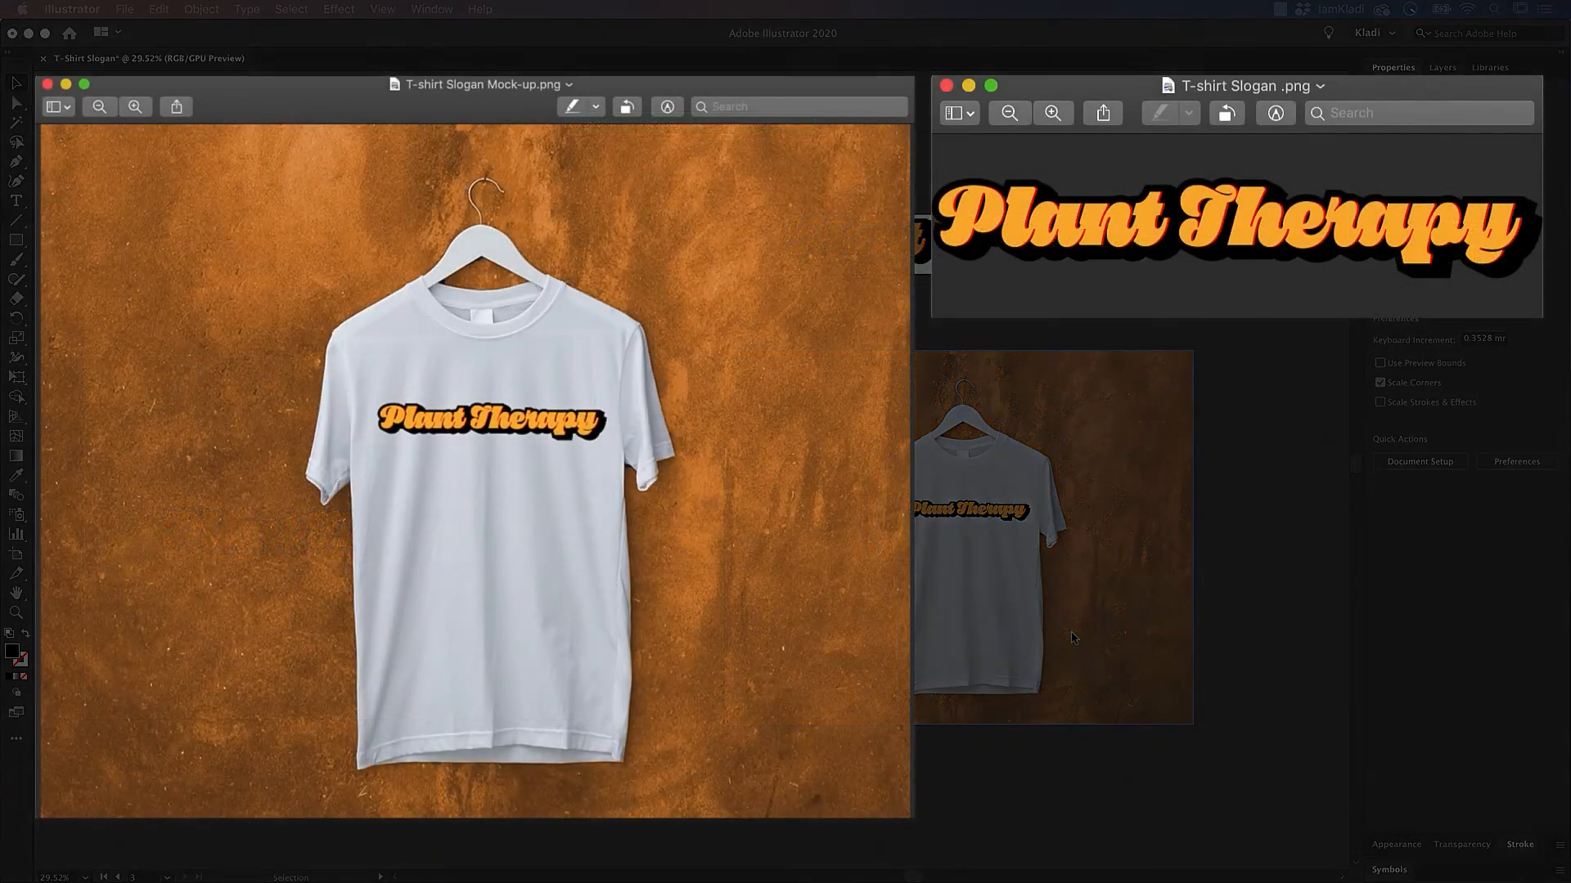